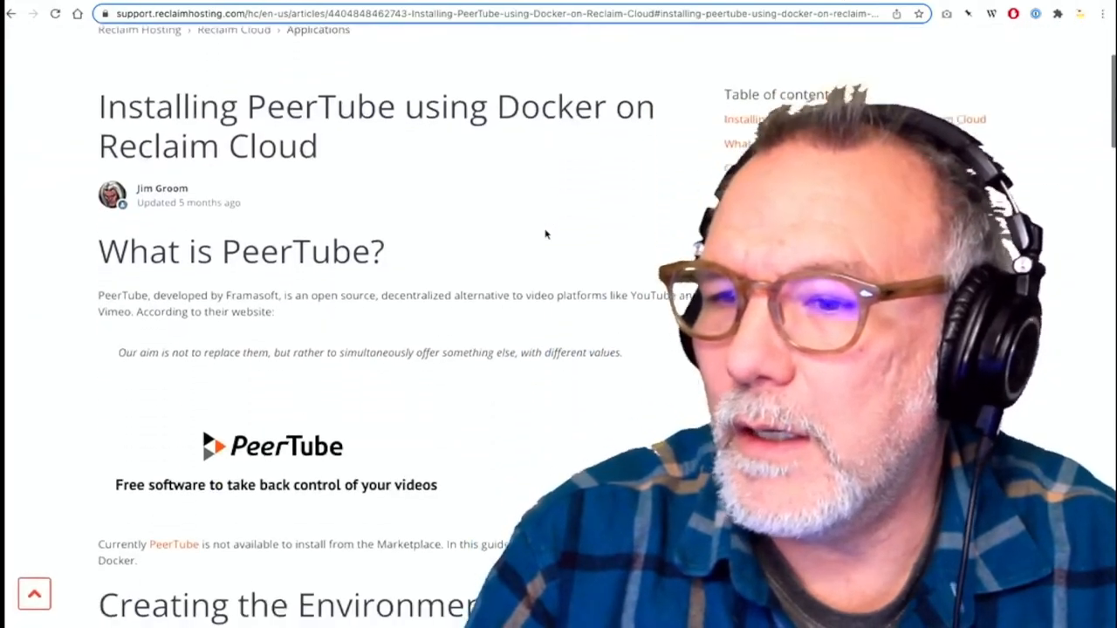
Scroll through the Reclaim Cloud dashboard to locate the bavatube environment.
scroll(down, 3)
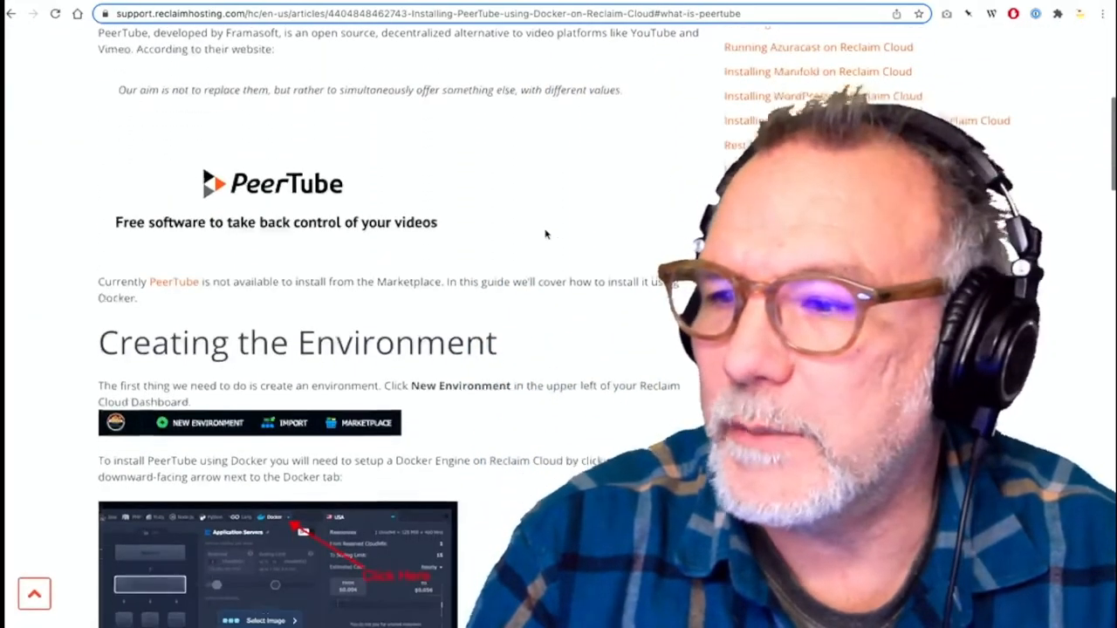
scroll(down, 3)
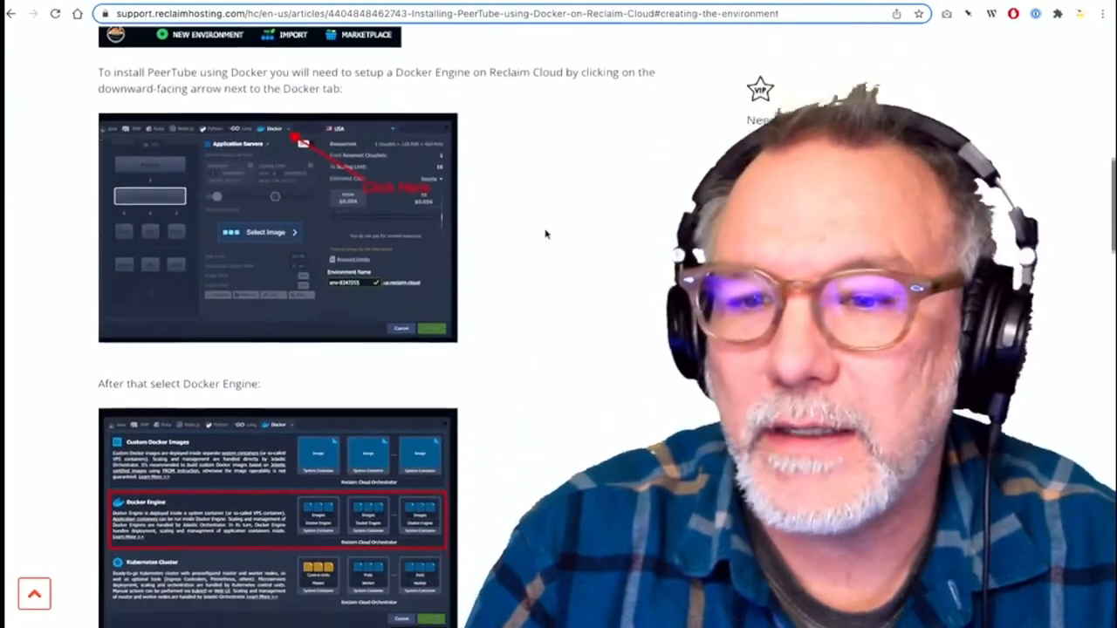
scroll(down, 3)
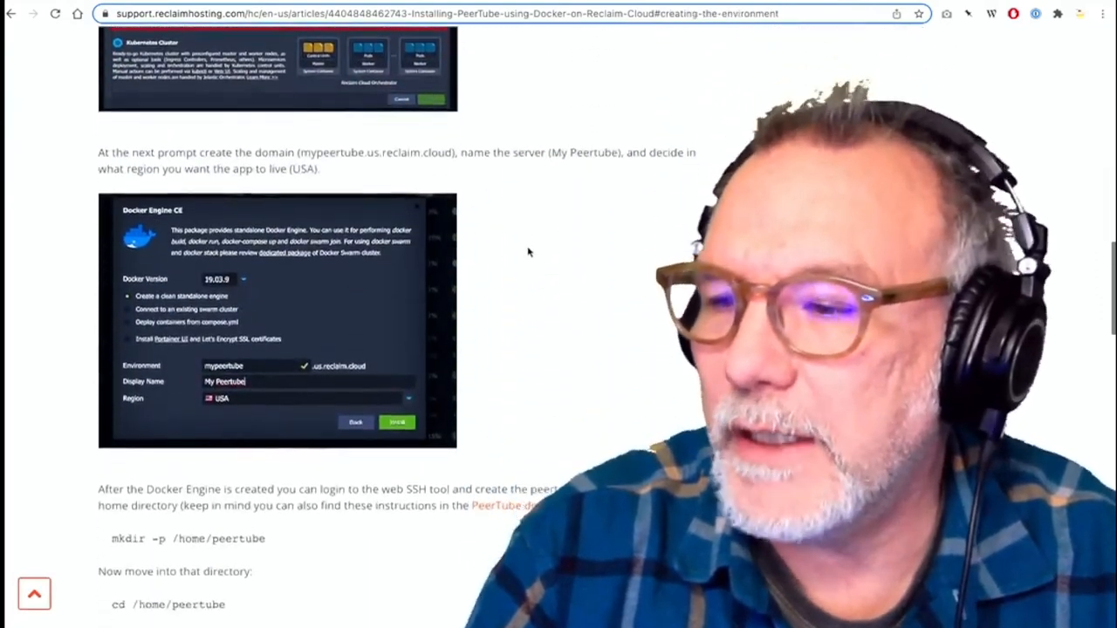
scroll(down, 3)
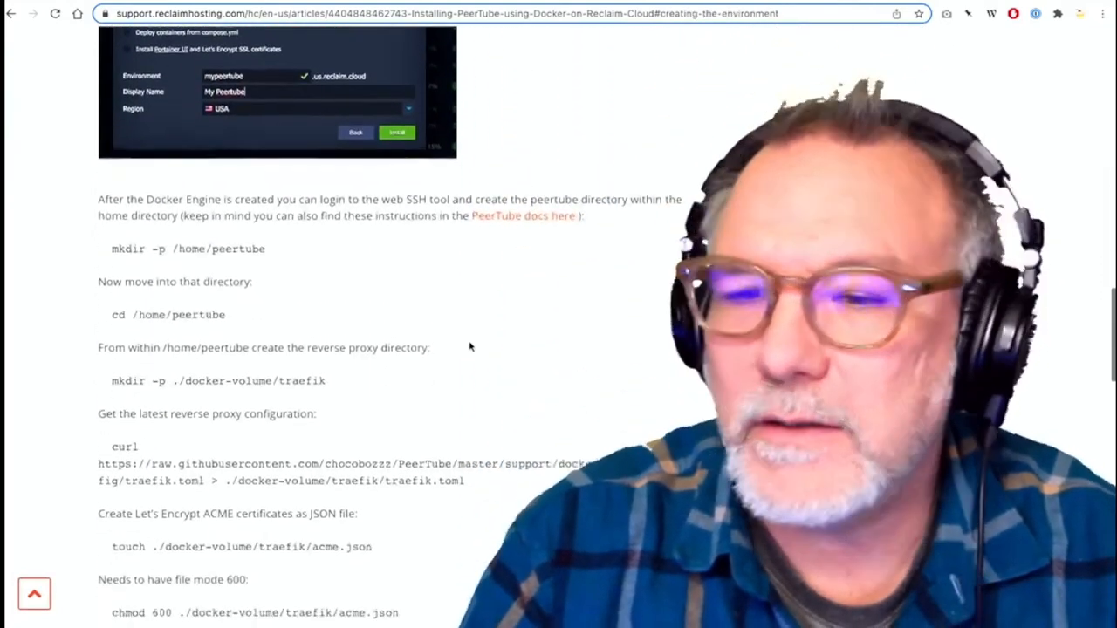
scroll(down, 3)
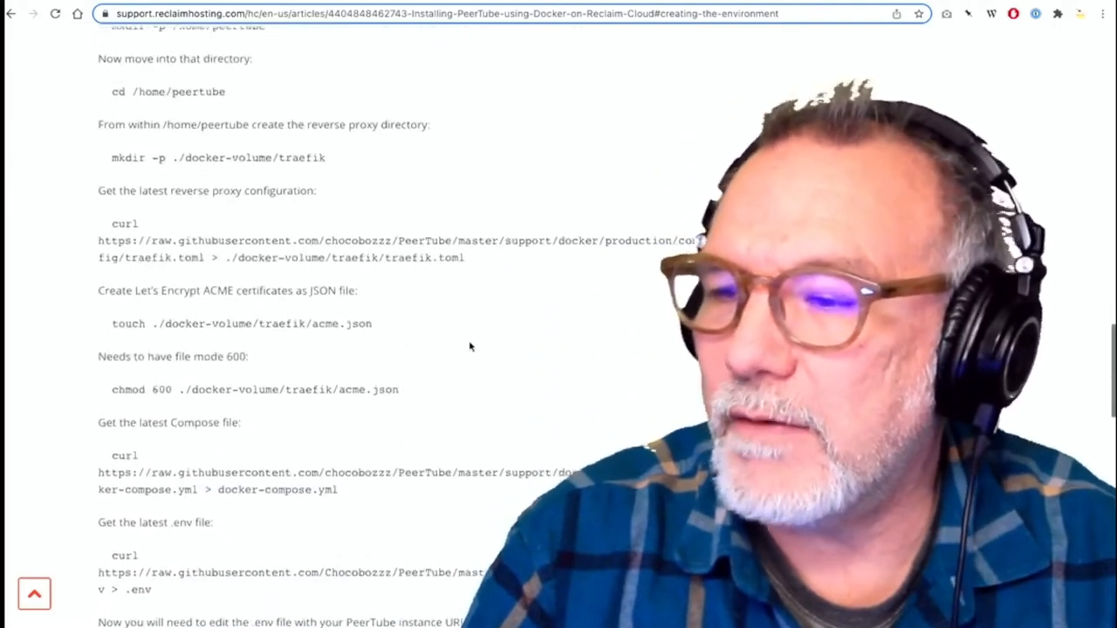
scroll(down, 3)
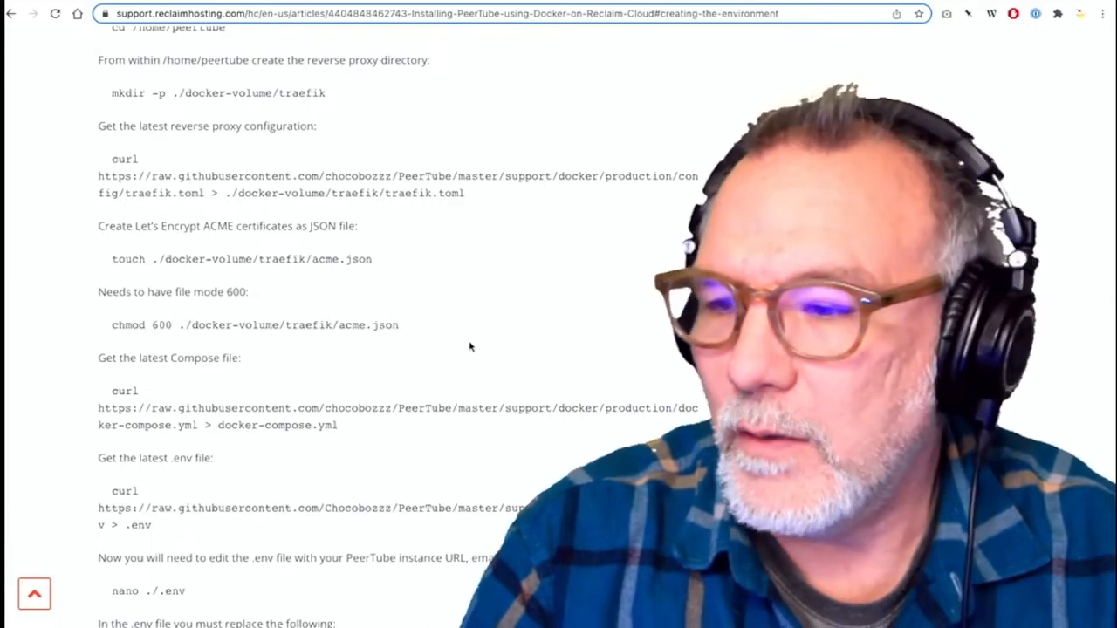
scroll(down, 3)
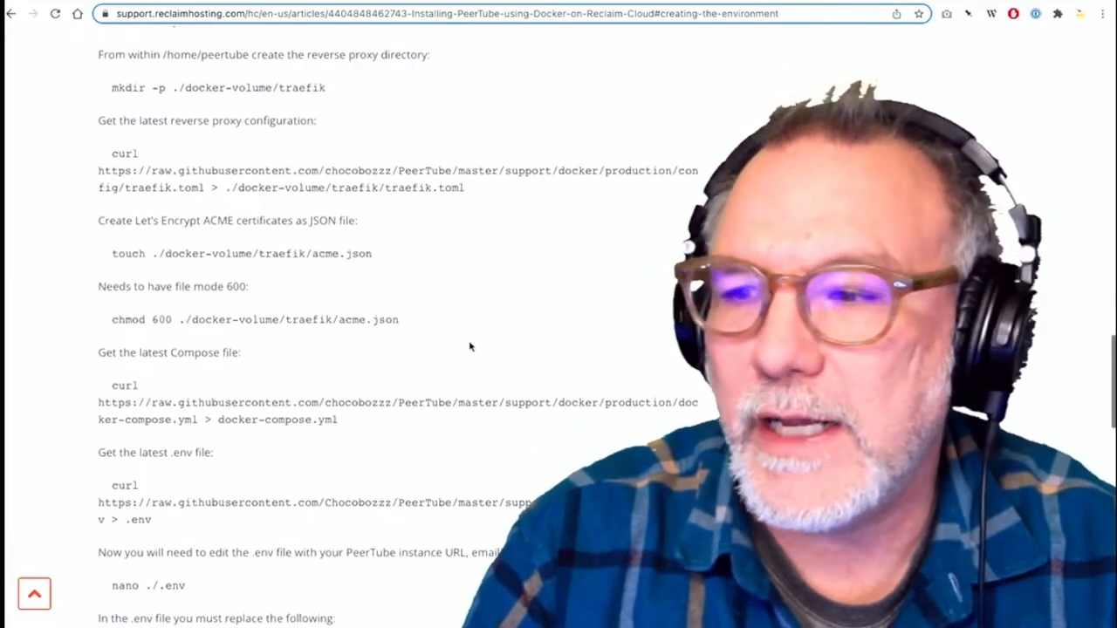
scroll(up, 3)
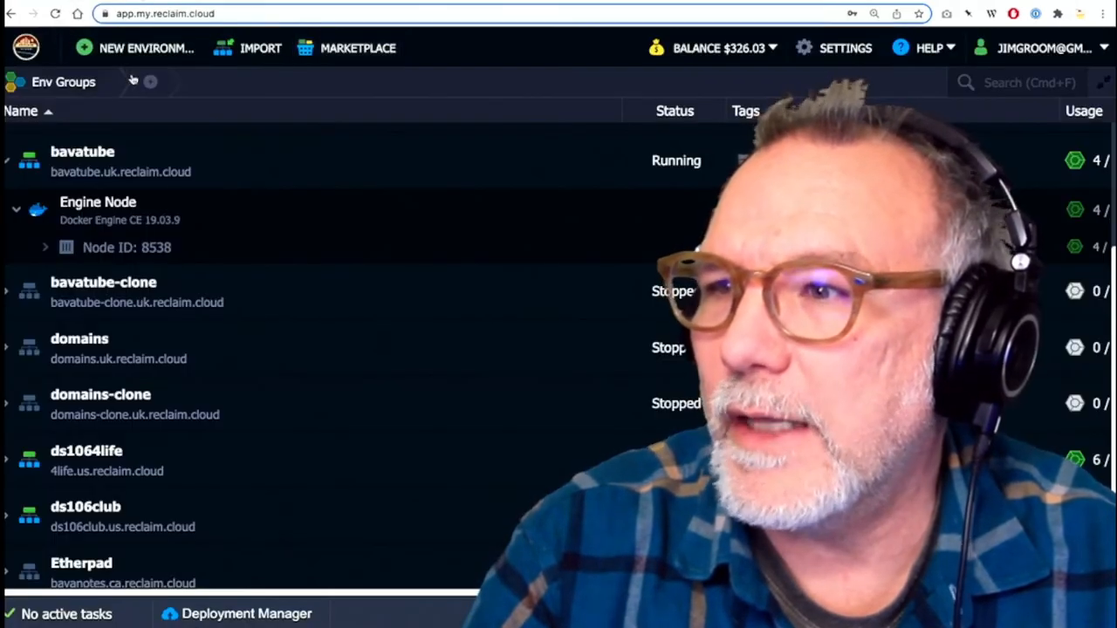
Search the app catalogue for 'pee', close it, and open Web SSH on bavatube.
click(358, 48)
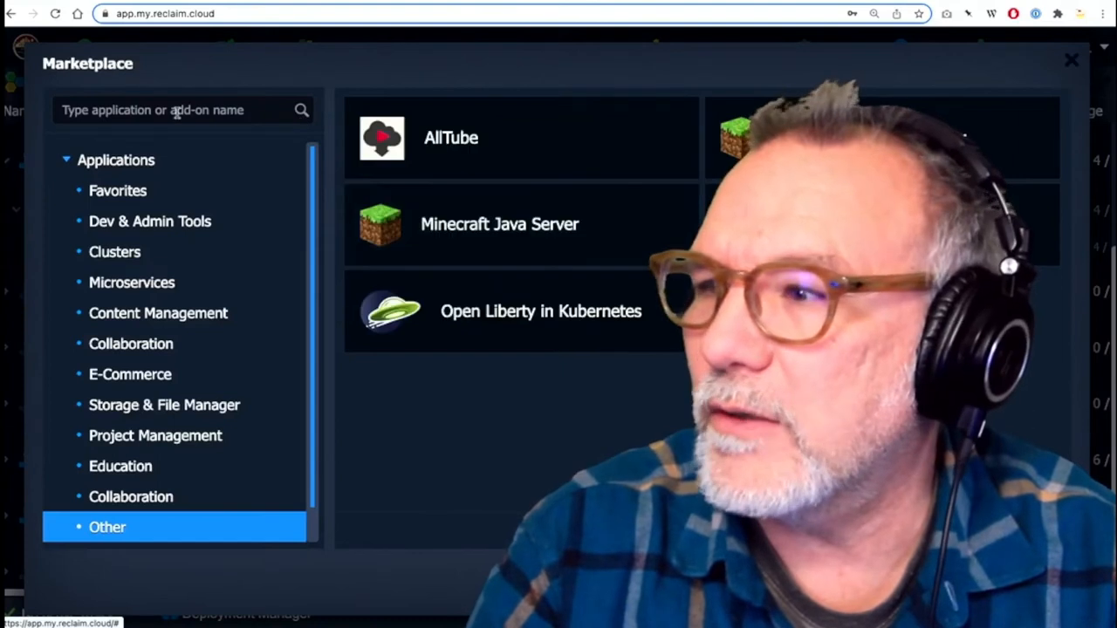
text(peertube)
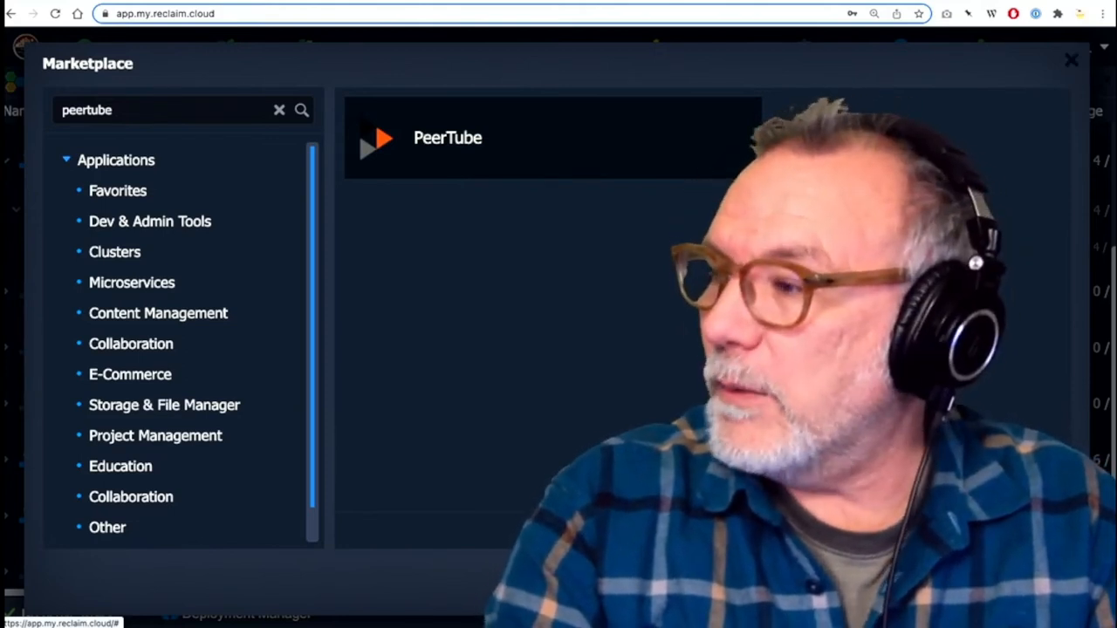
click(1072, 59)
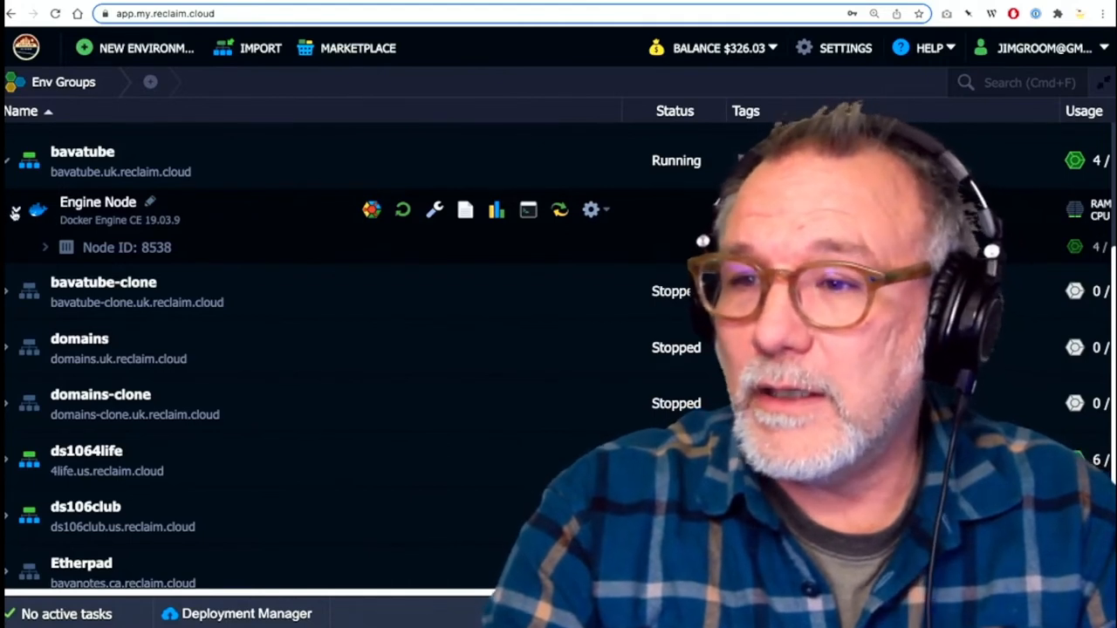
mouse_move(434, 209)
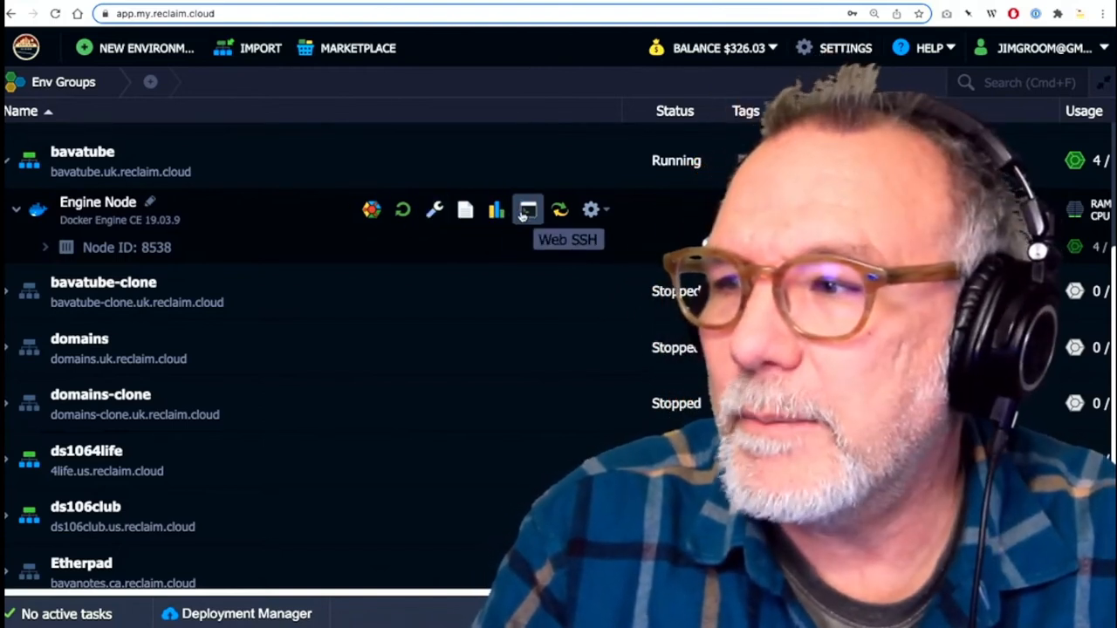
click(526, 209)
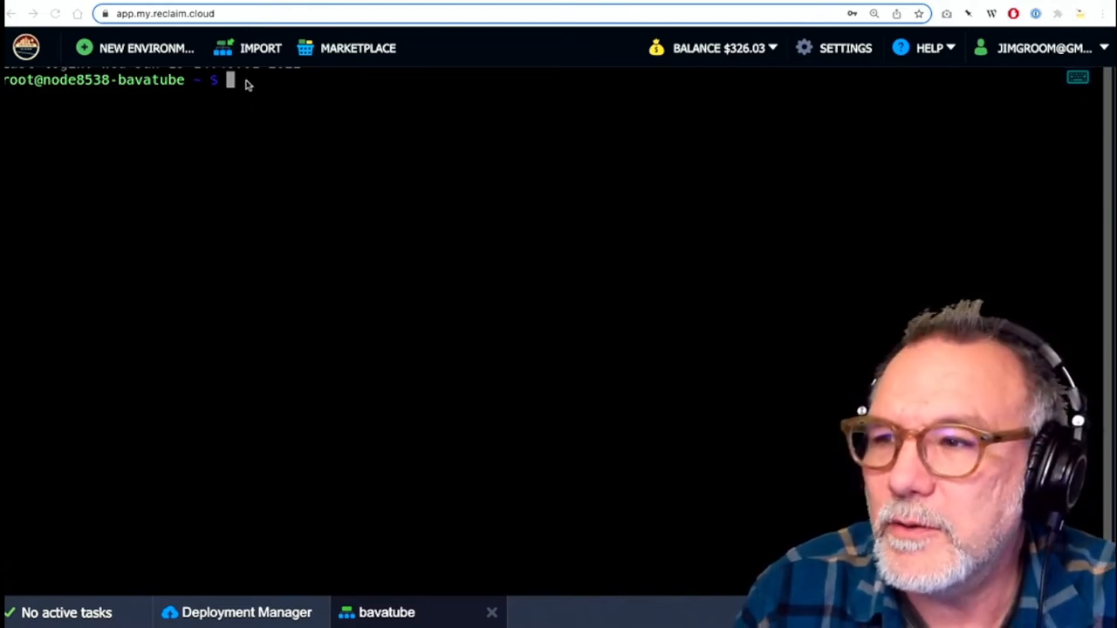
Change to /home/peertube, fixing a path typo, and list docker-compose.yml and docker-volume.
text(cd)
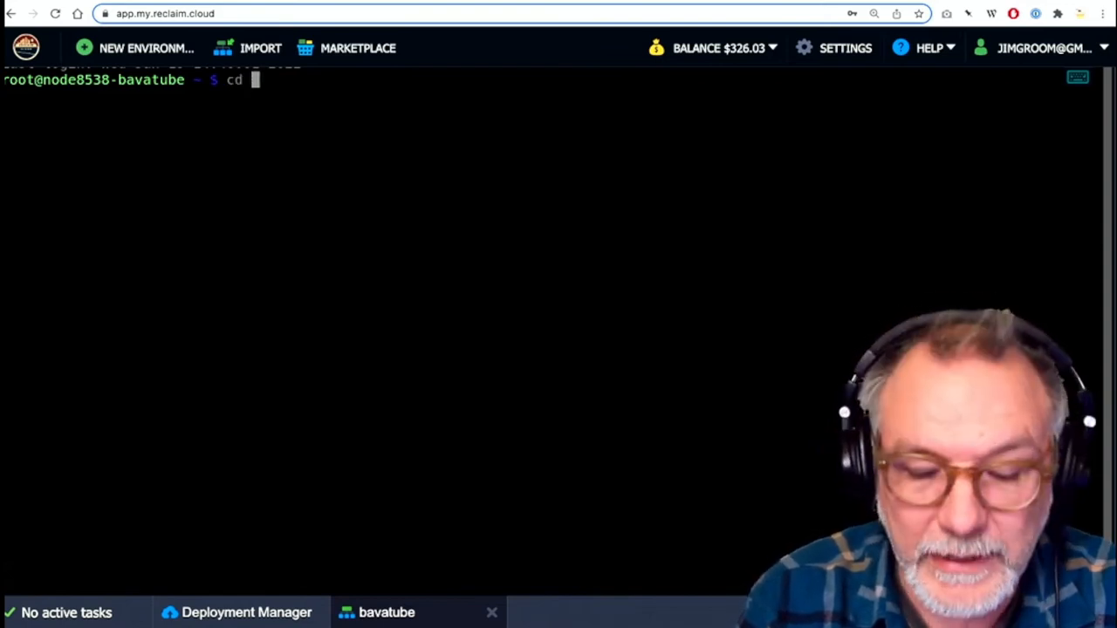
text(/homr)
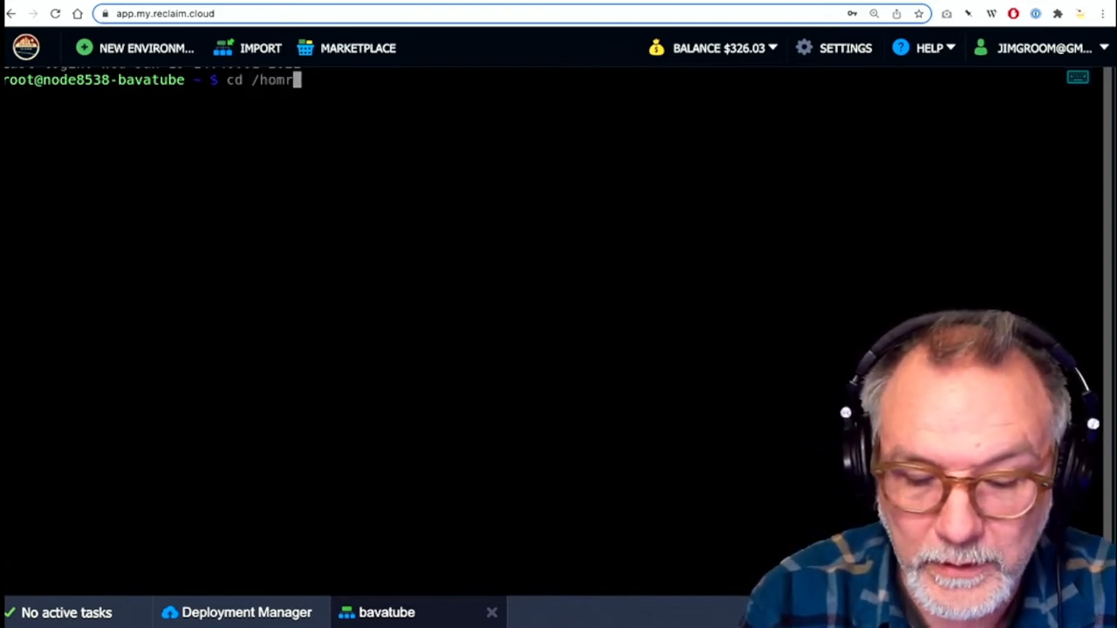
key(Backspace)
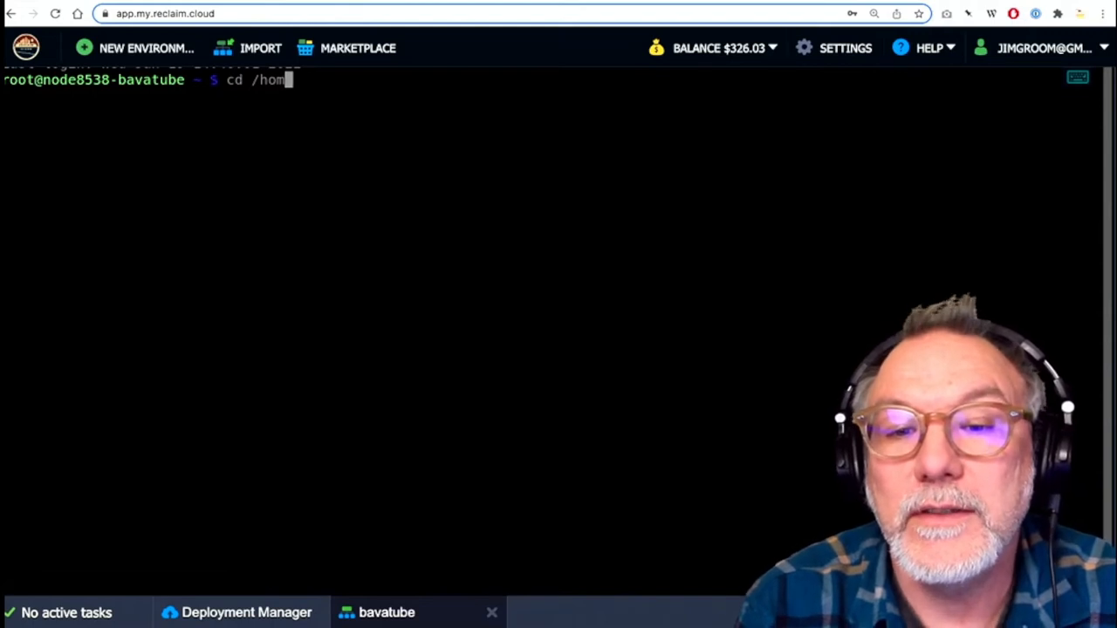
text(e/)
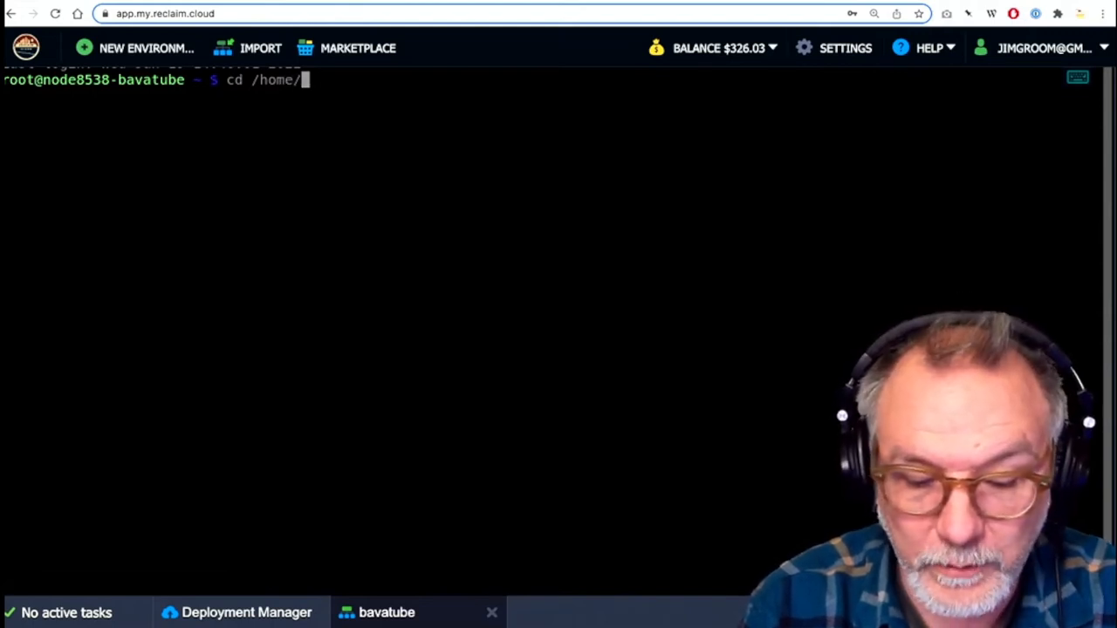
text(peertube)
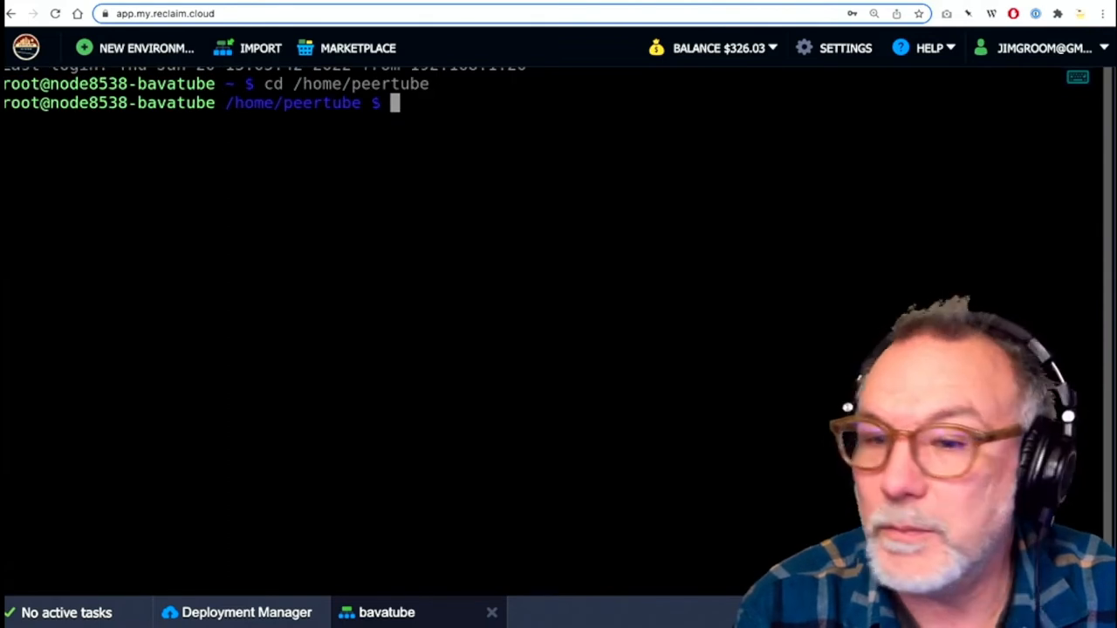
text(ls)
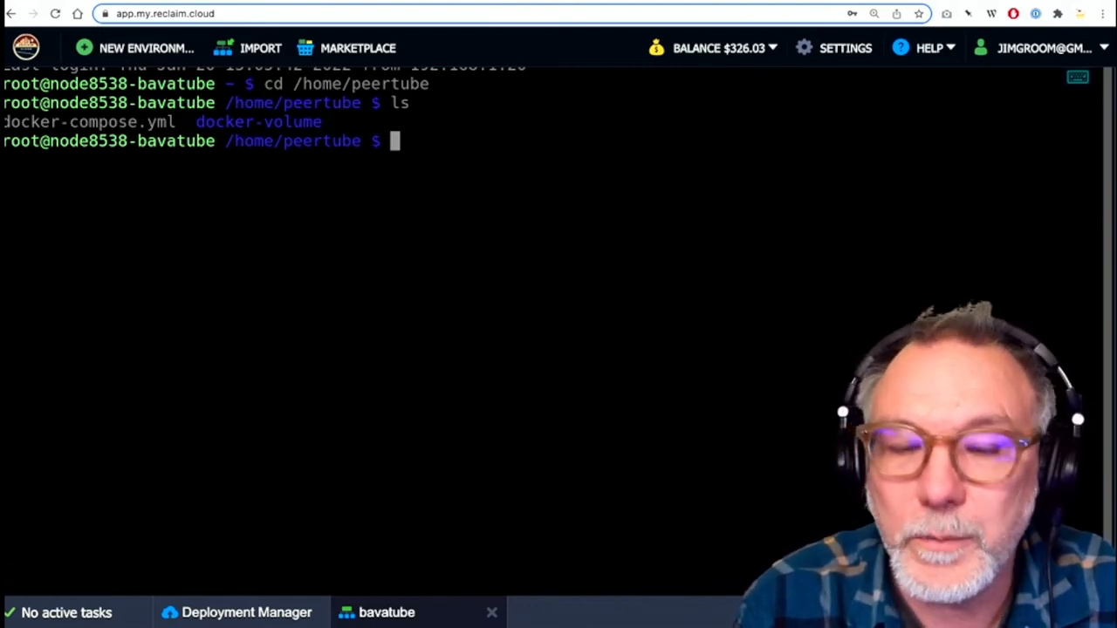
text(nano)
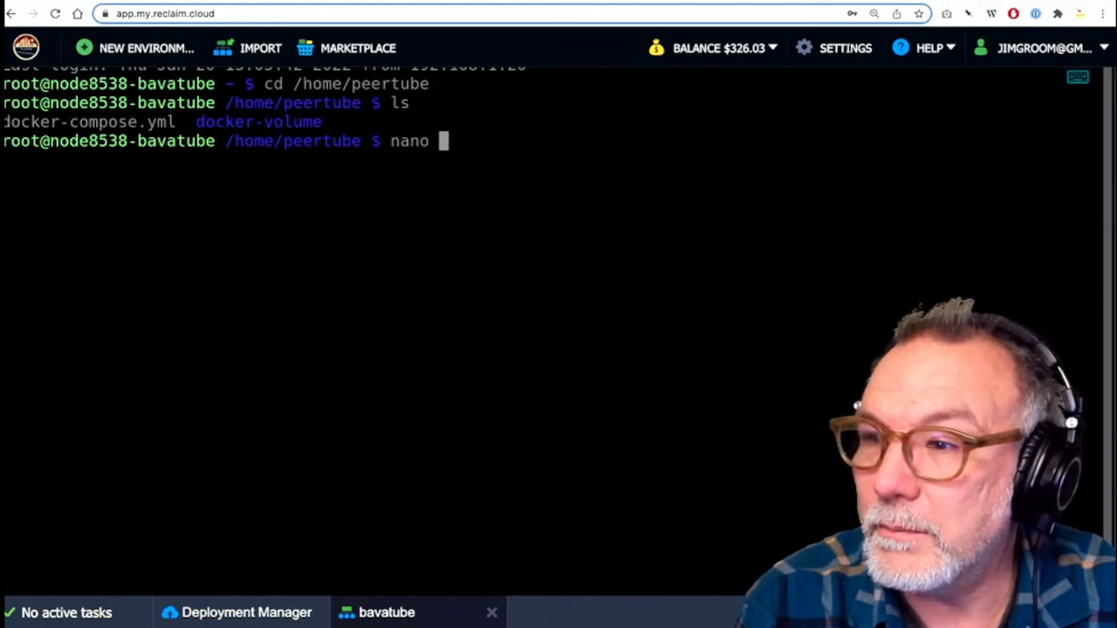
text(doc)
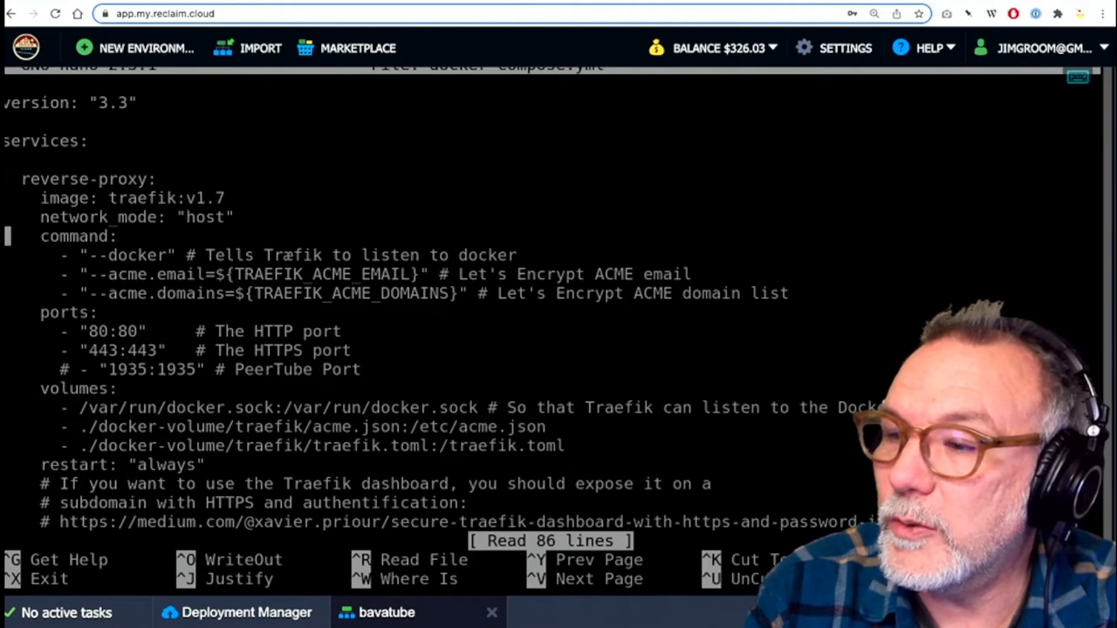
scroll(down, 3)
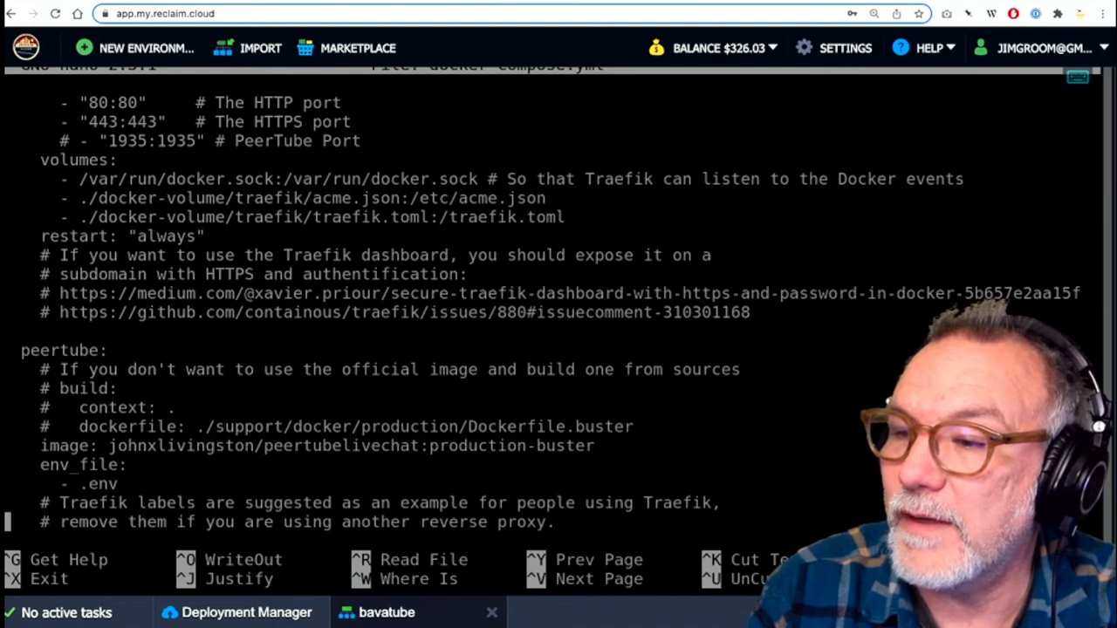
scroll(down, 3)
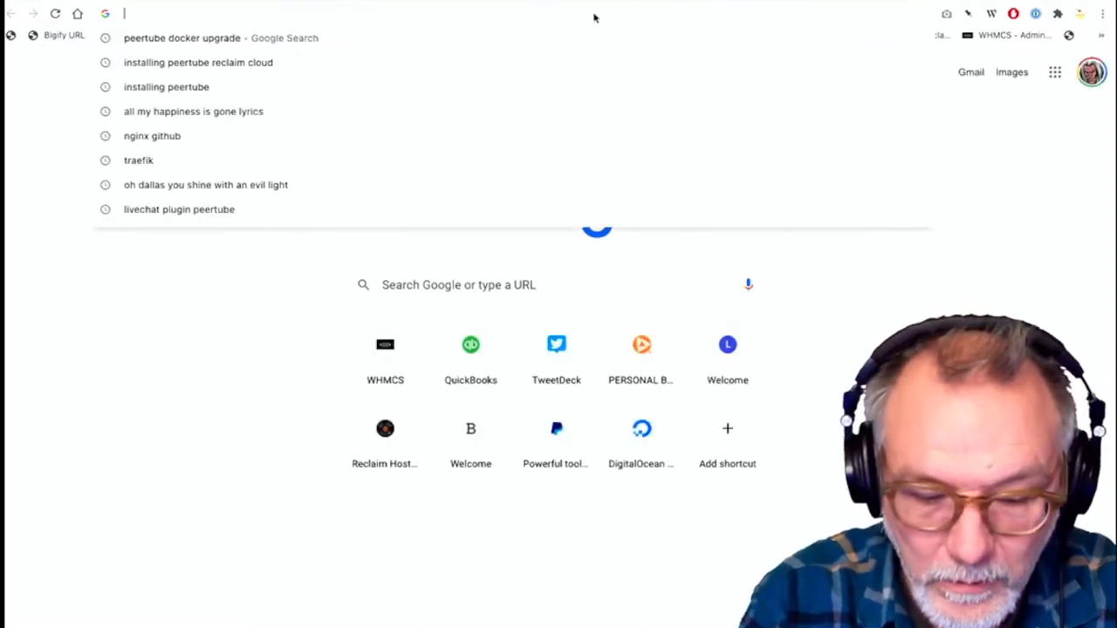
Search 'docker hub peertube' and open the chocobozzz/peertube Docker Hub result.
text(docker hub)
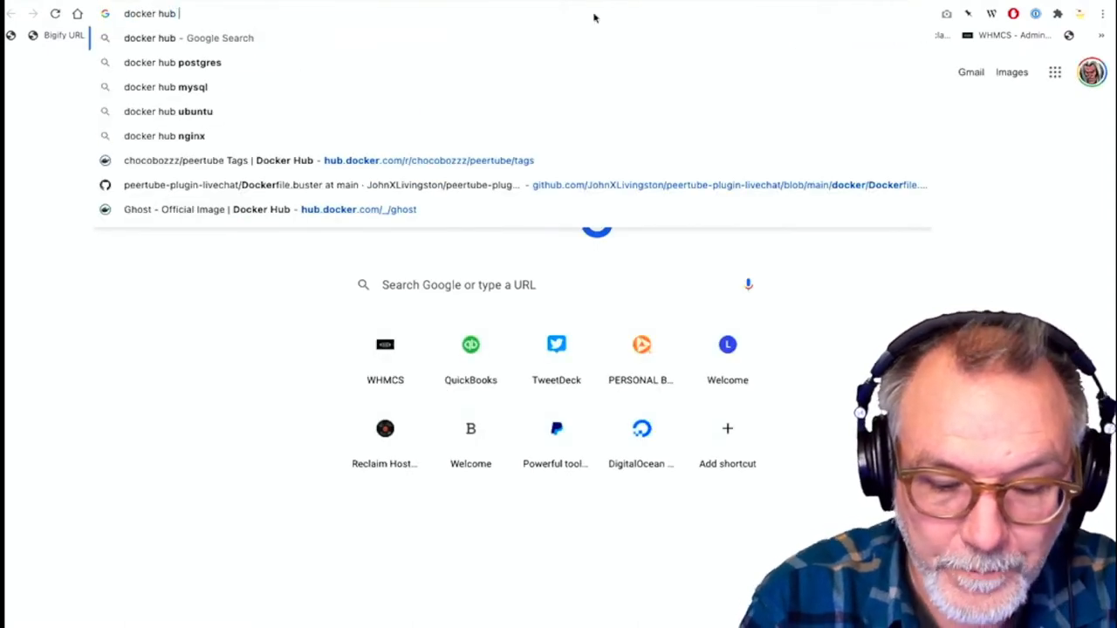
text(peer)
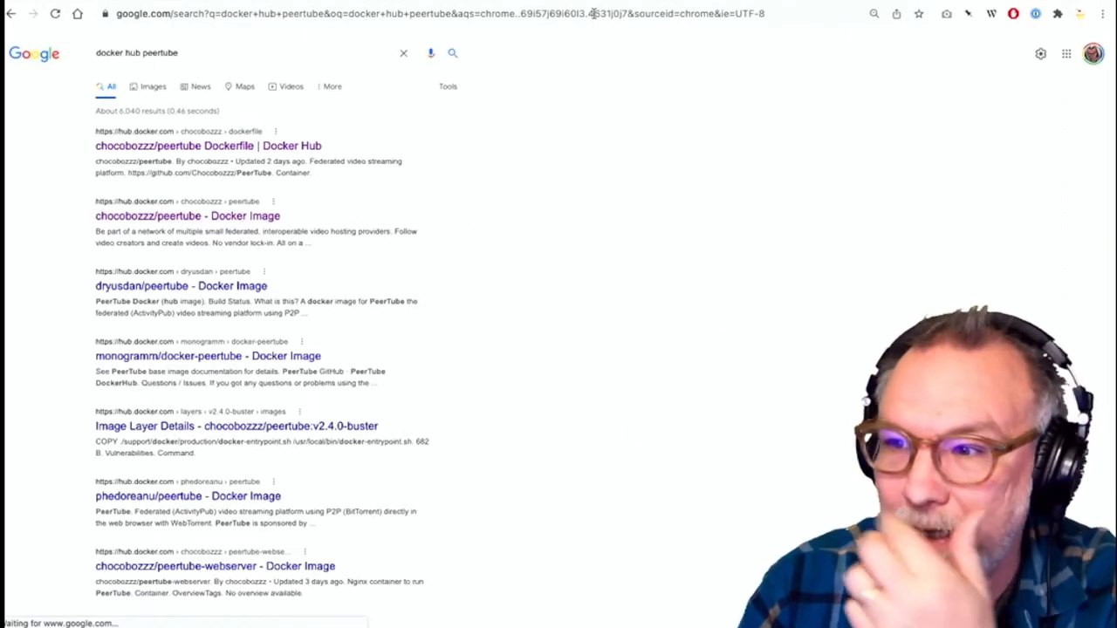
mouse_move(207, 146)
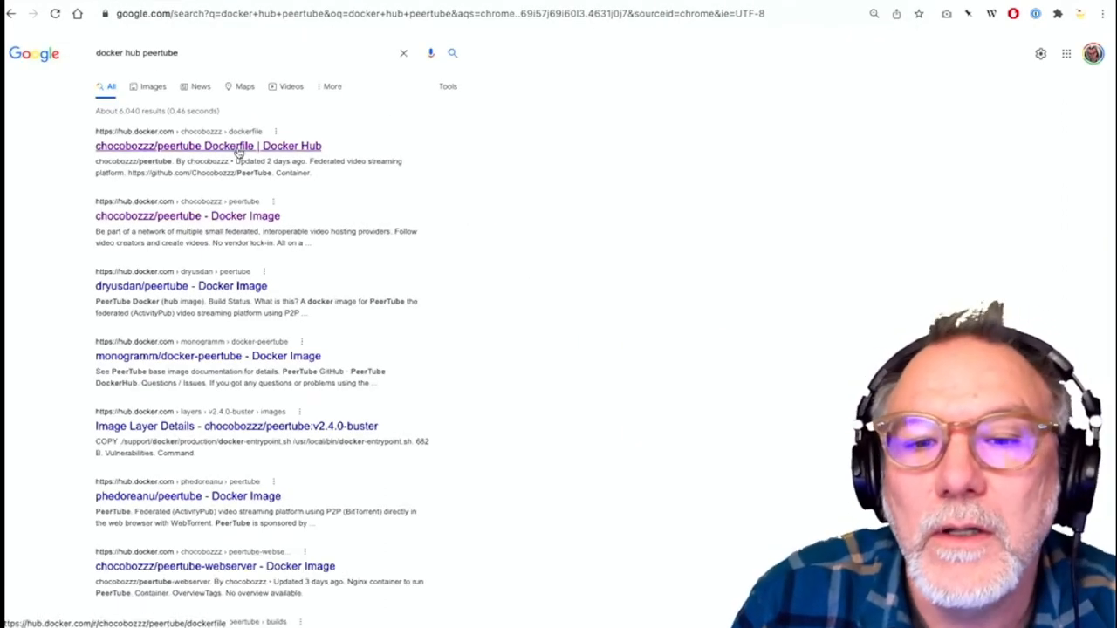
click(208, 146)
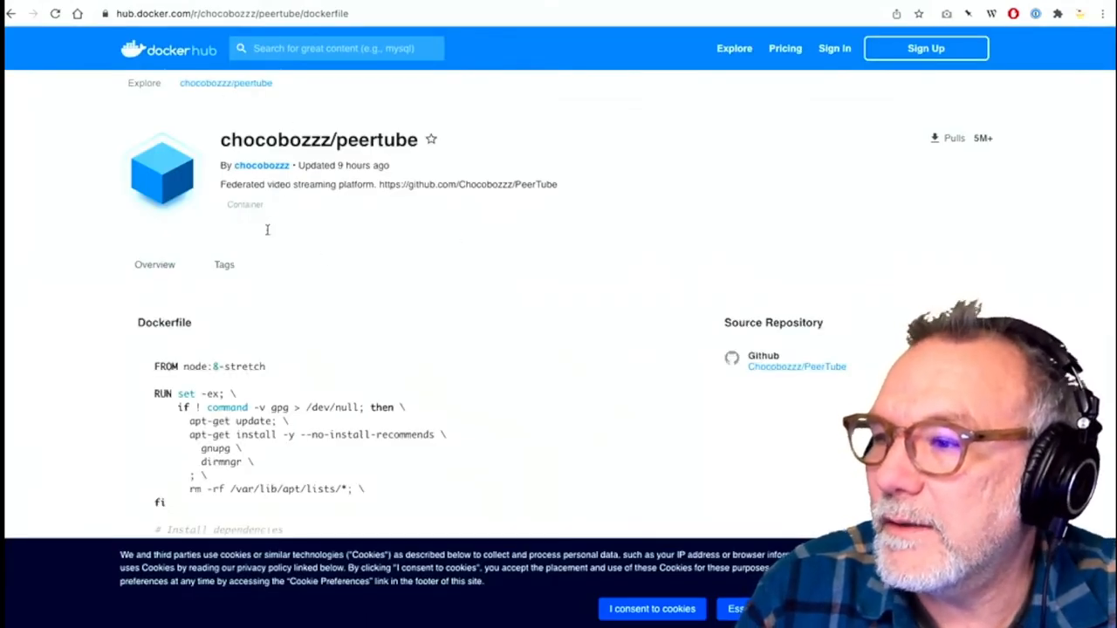
View the chocobozzz/peertube tags to find v4.0.0-bullseye, then return to the compose file.
click(224, 265)
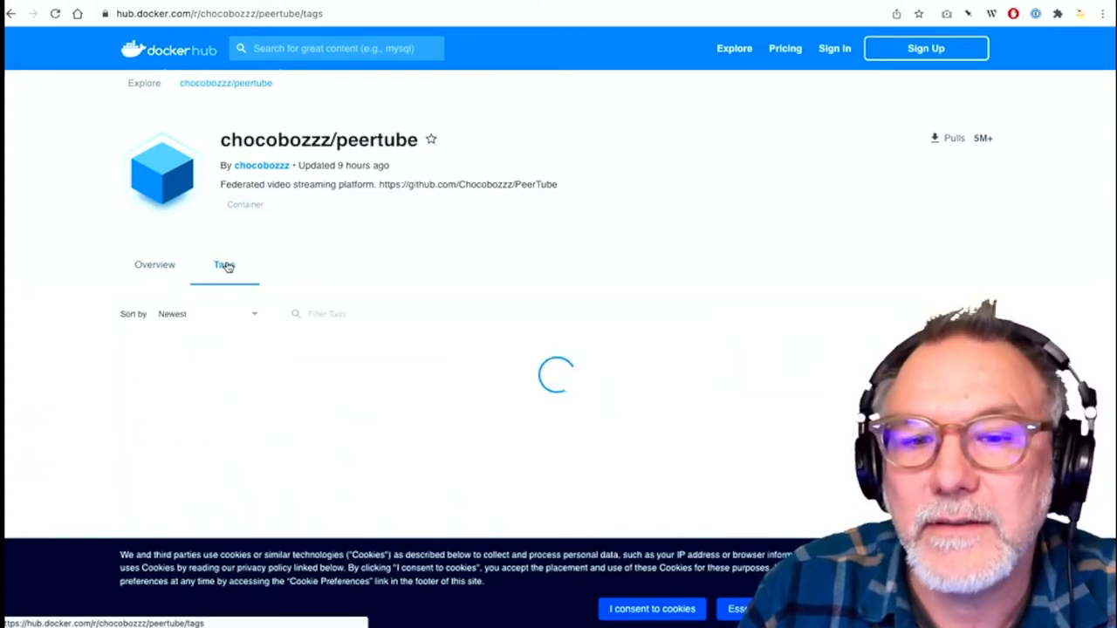
scroll(down, 3)
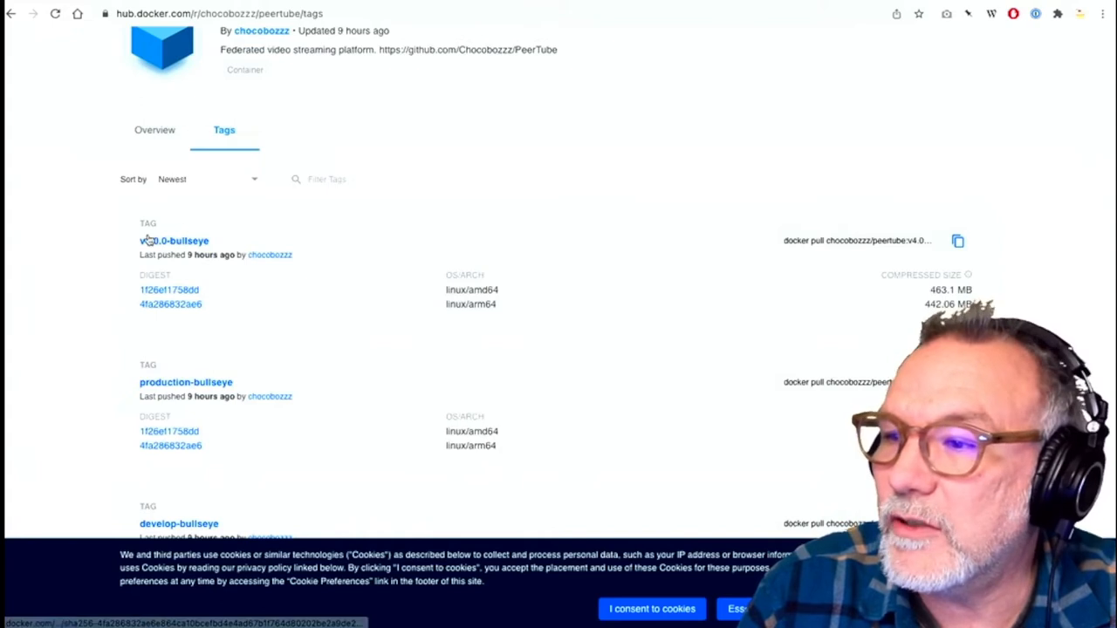
mouse_move(244, 270)
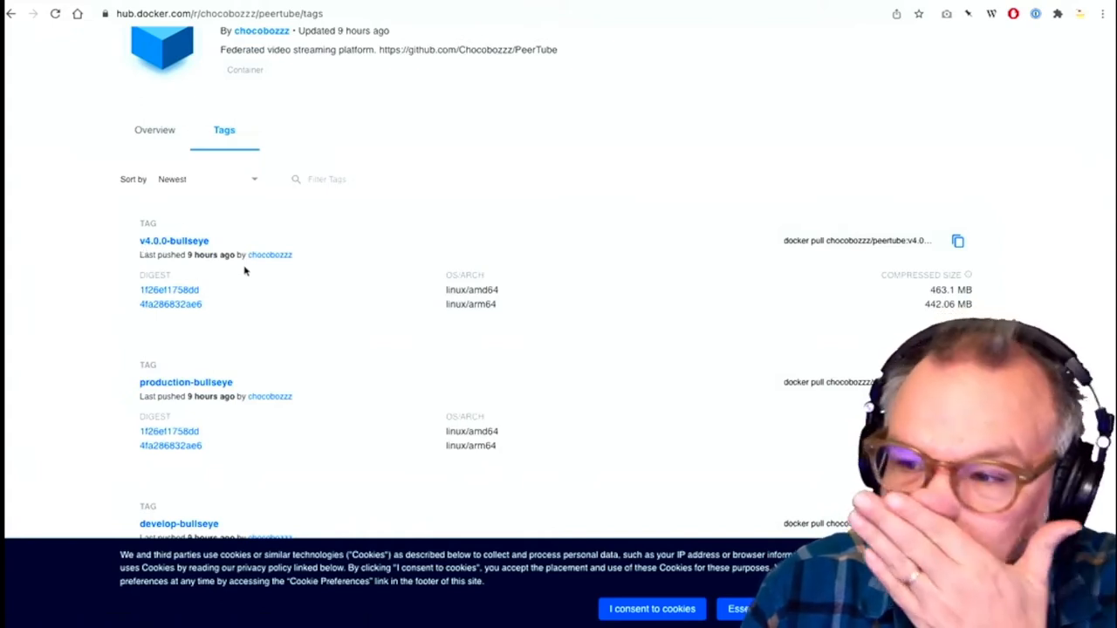
click(957, 241)
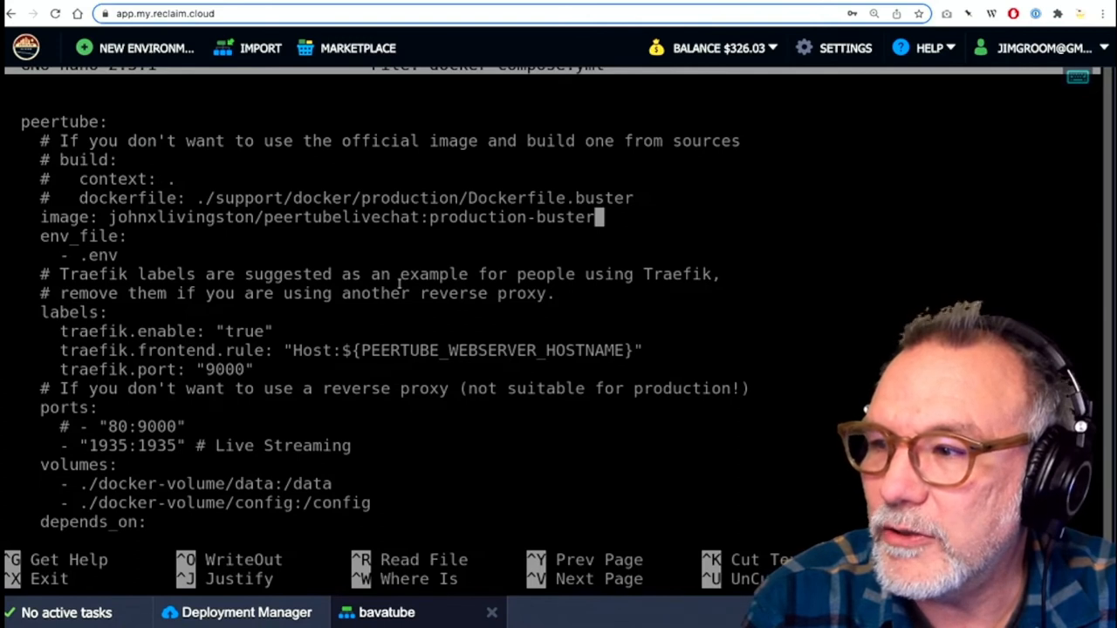
Replace the livechat image with chocobozzz/peertube:v4.0.0-bullseye in docker-compose.yml and save.
key(BackSpace)
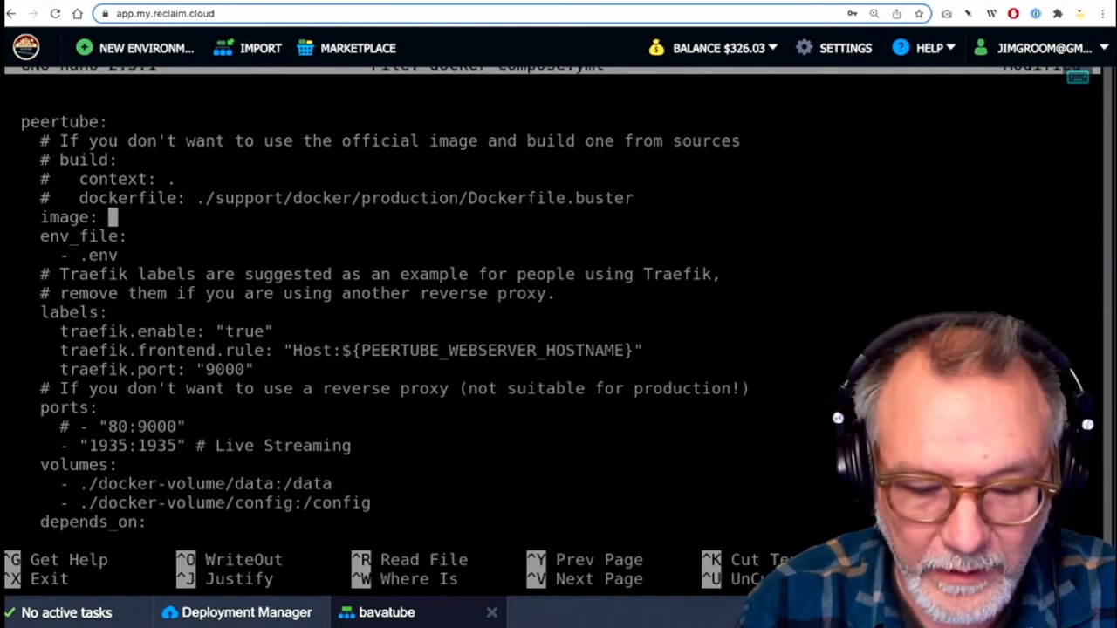
text(docker pull chocobozzz/peertube:v4.0.0-bullseye)
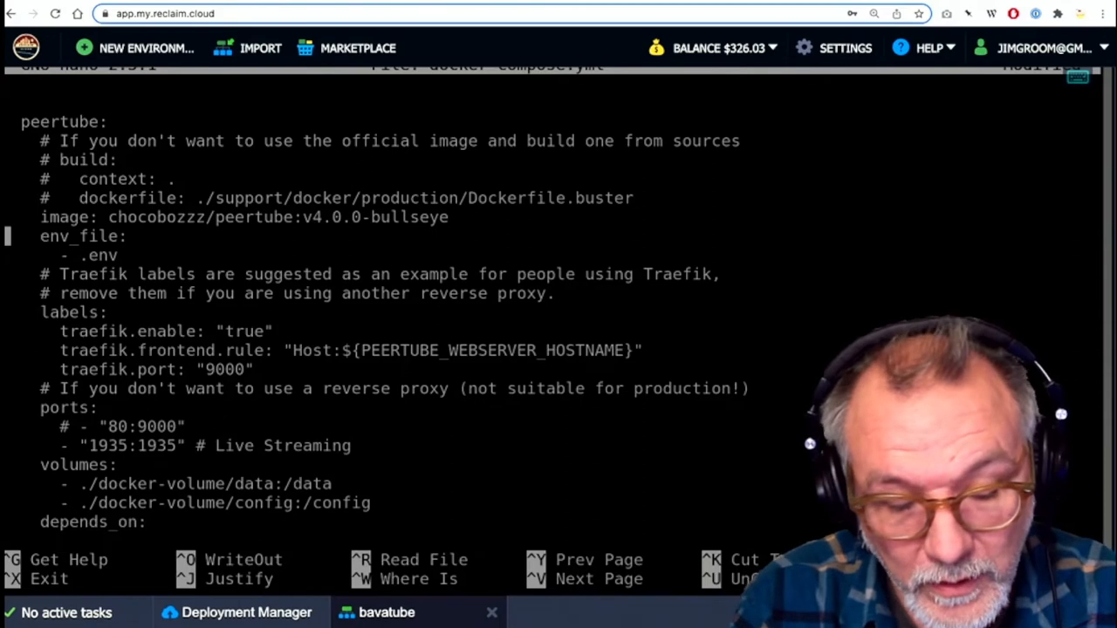
key(ctrl+x)
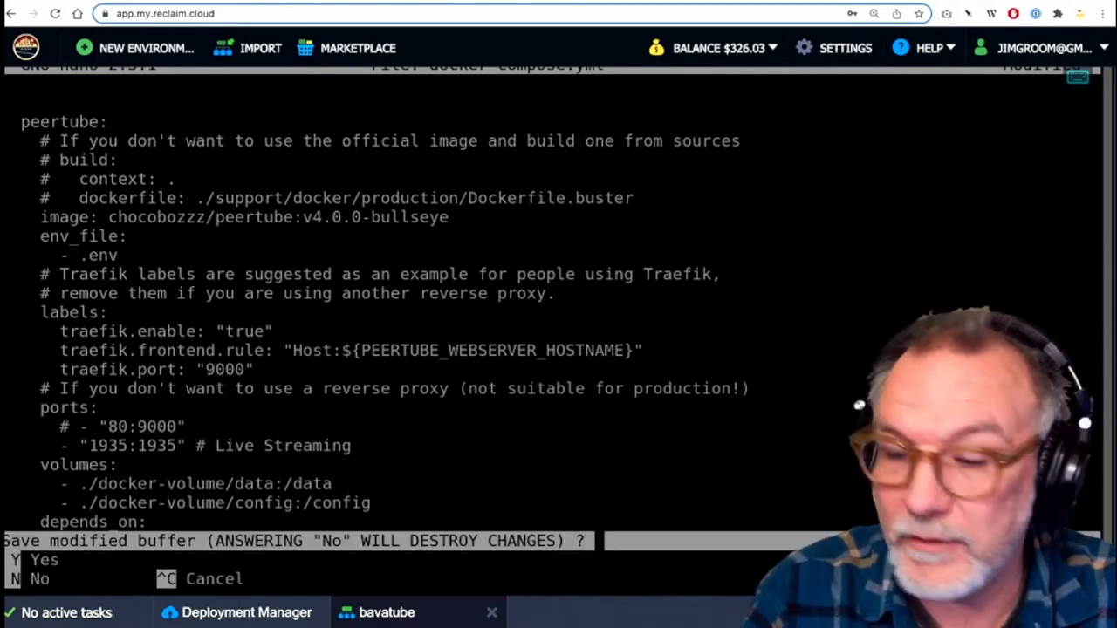
key(y)
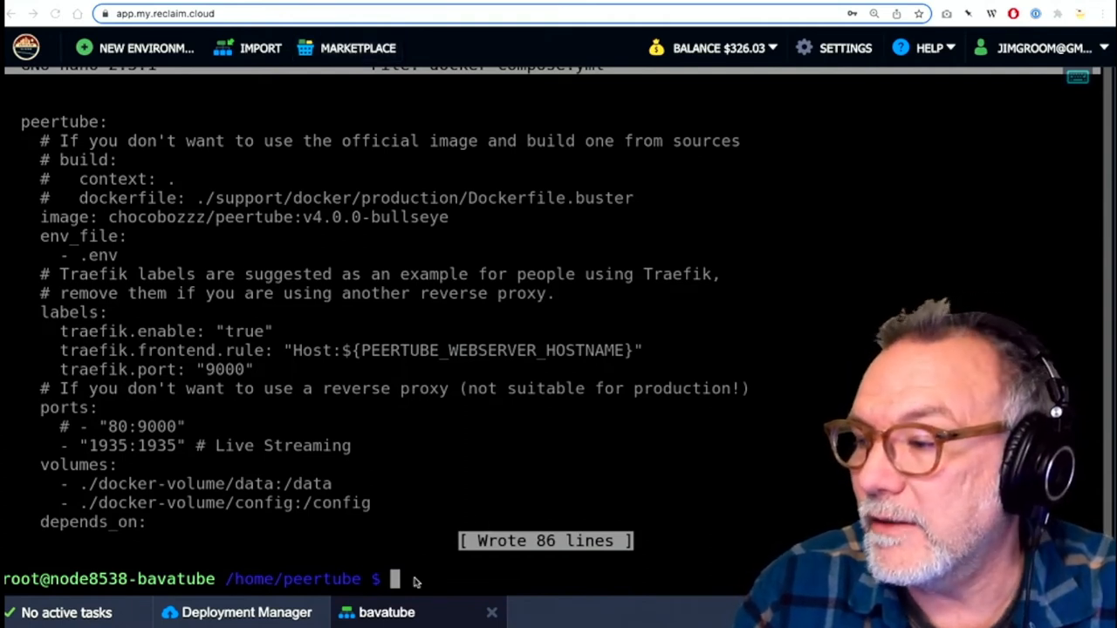
Recreate the PeerTube stack with docker-compose down -v followed by docker-compose up -d.
text(docker-compose down -v)
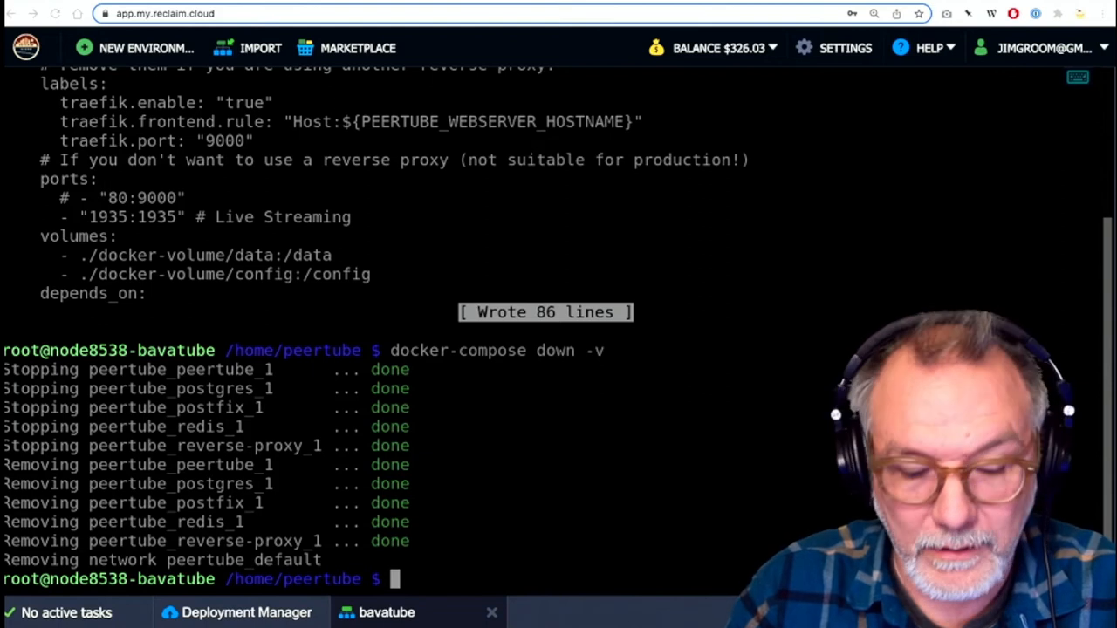
mouse_move(460, 580)
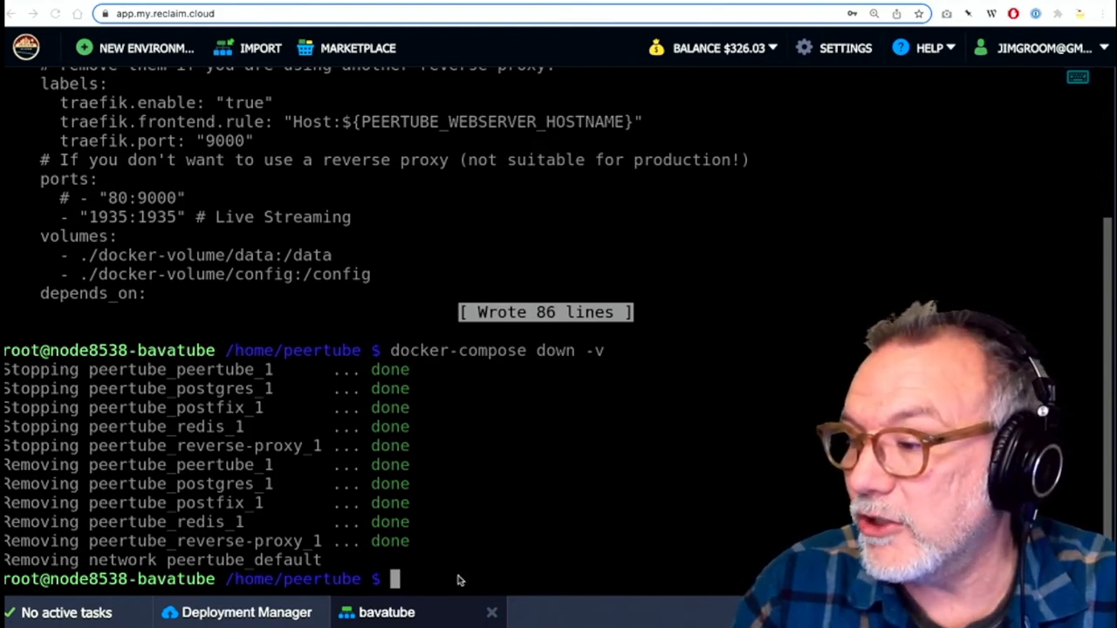
text(docker-compose up -d)
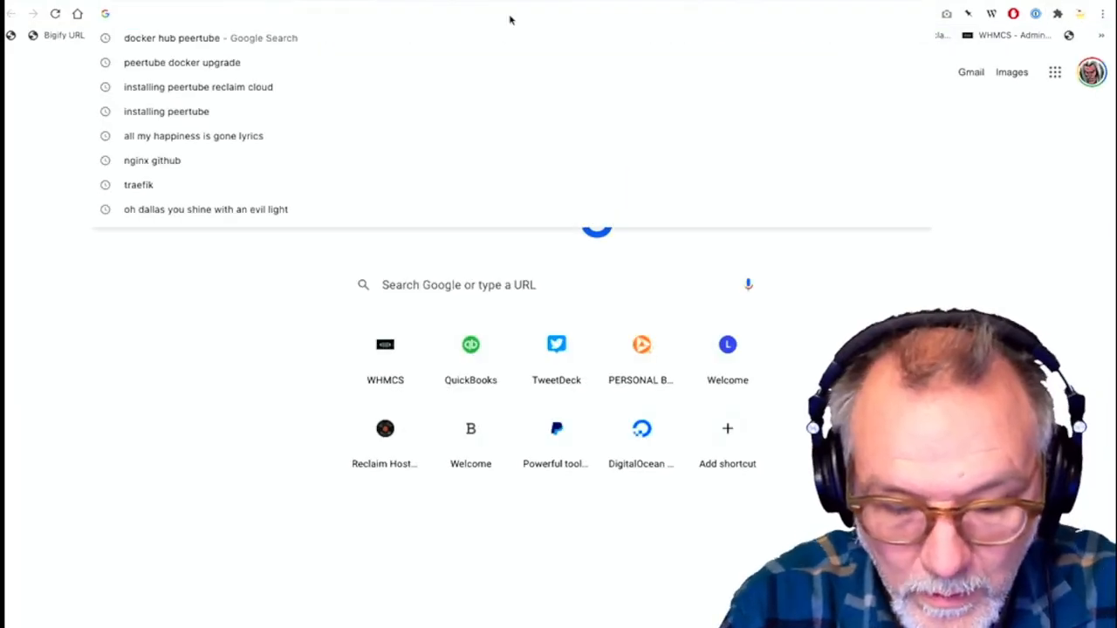
On bava.tv, go through Administration and System to the About page.
text(bava.tv)
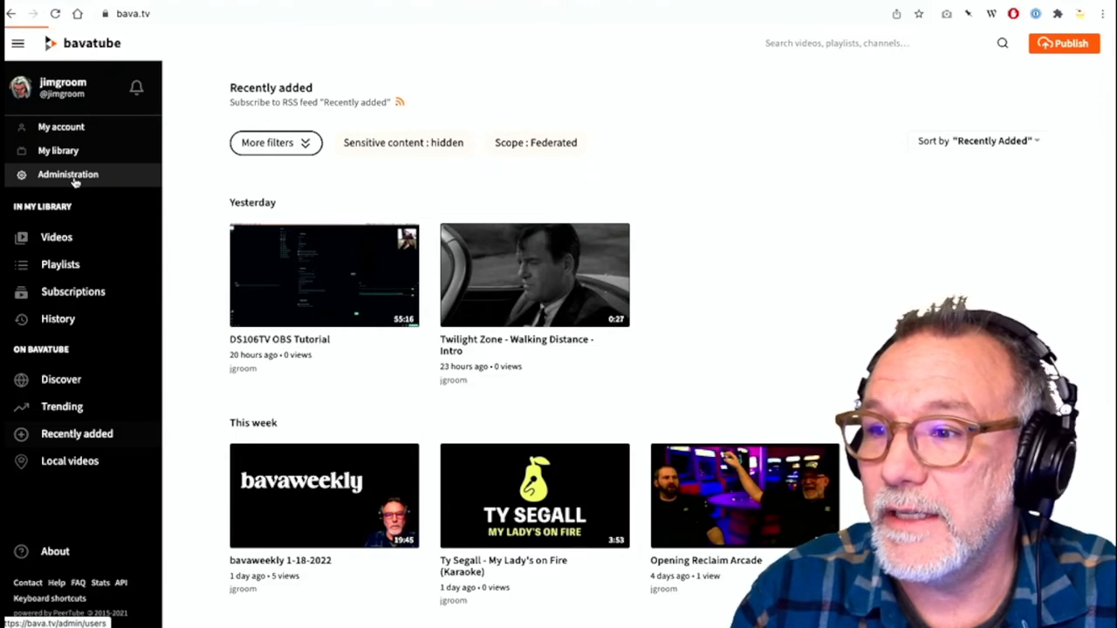
click(68, 174)
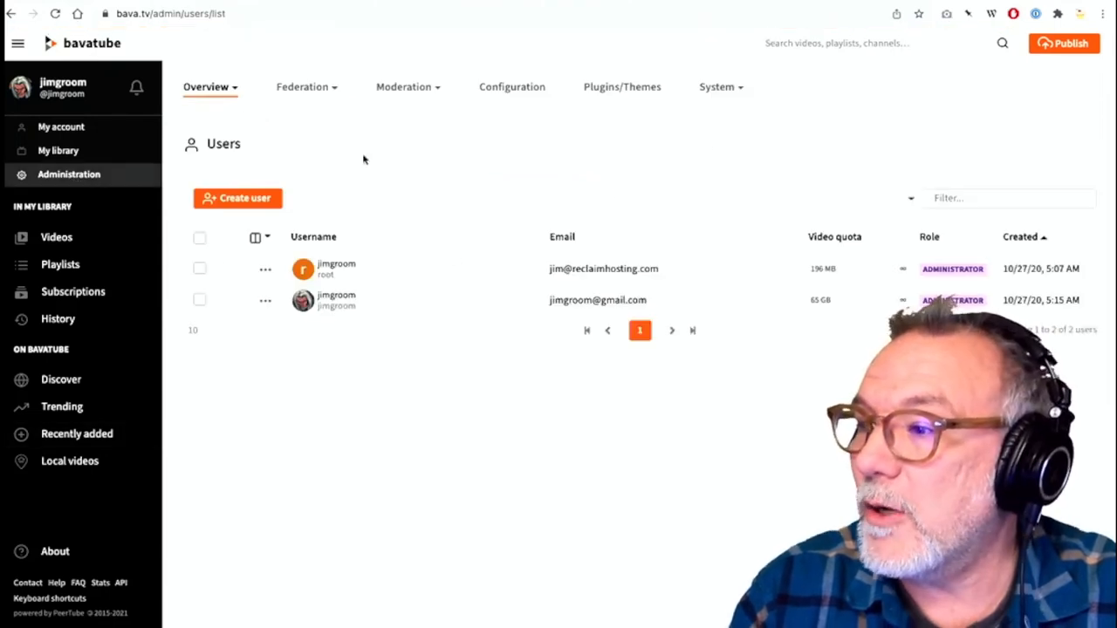
click(717, 86)
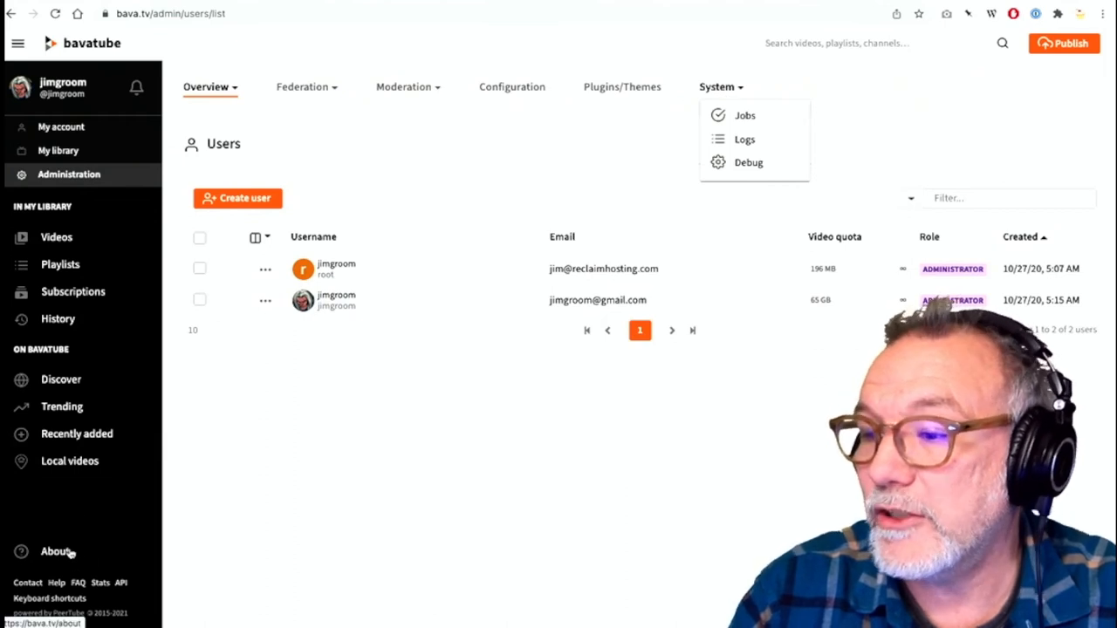
click(54, 551)
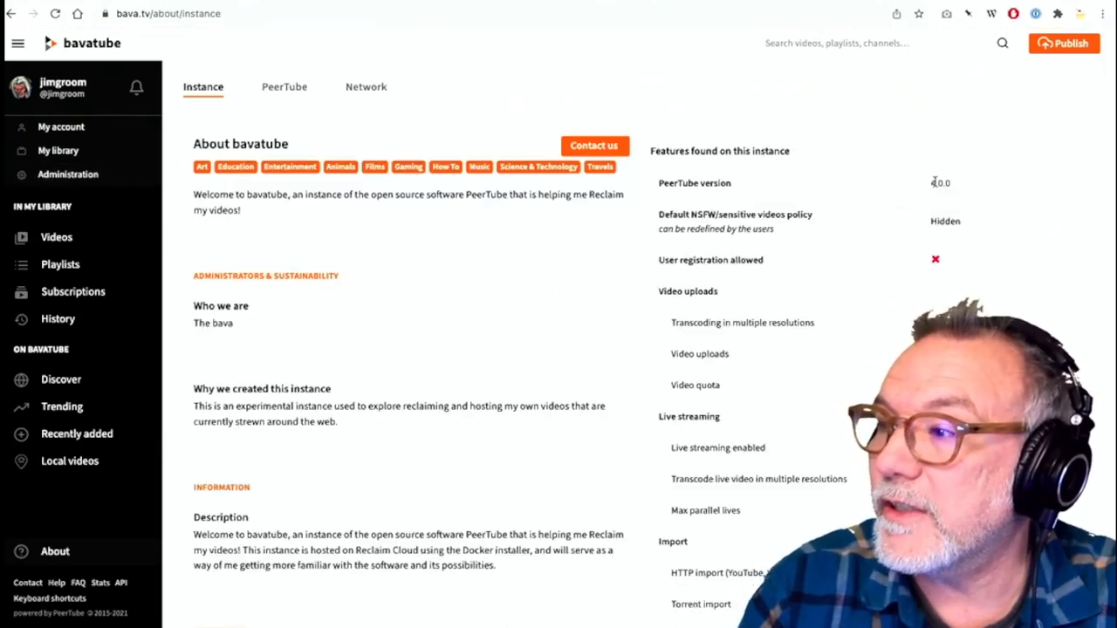
mouse_move(887, 24)
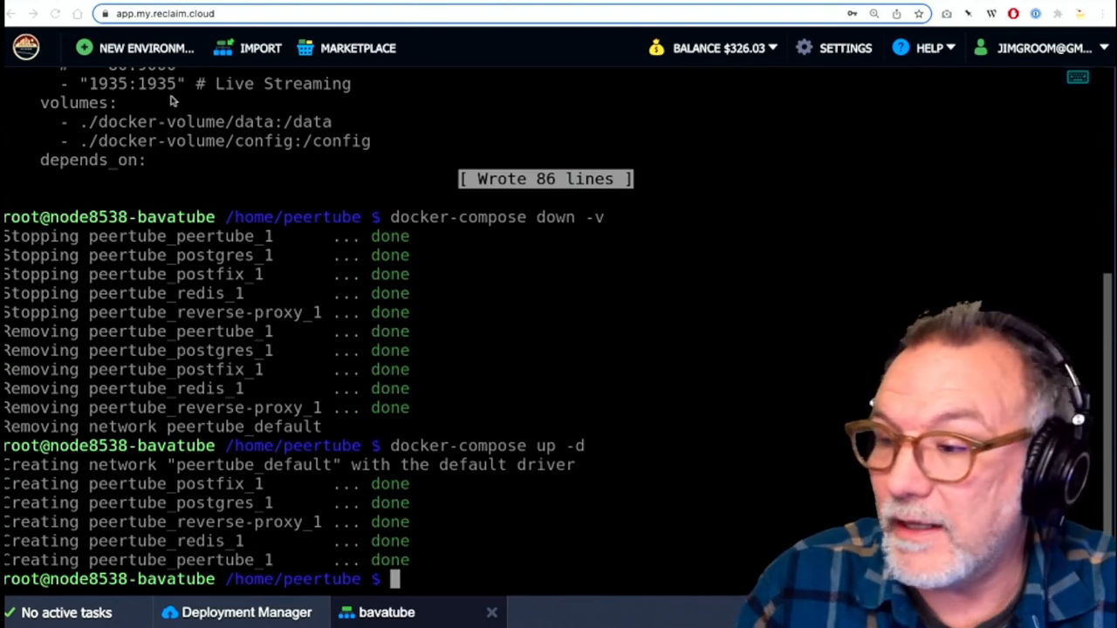
mouse_move(462, 585)
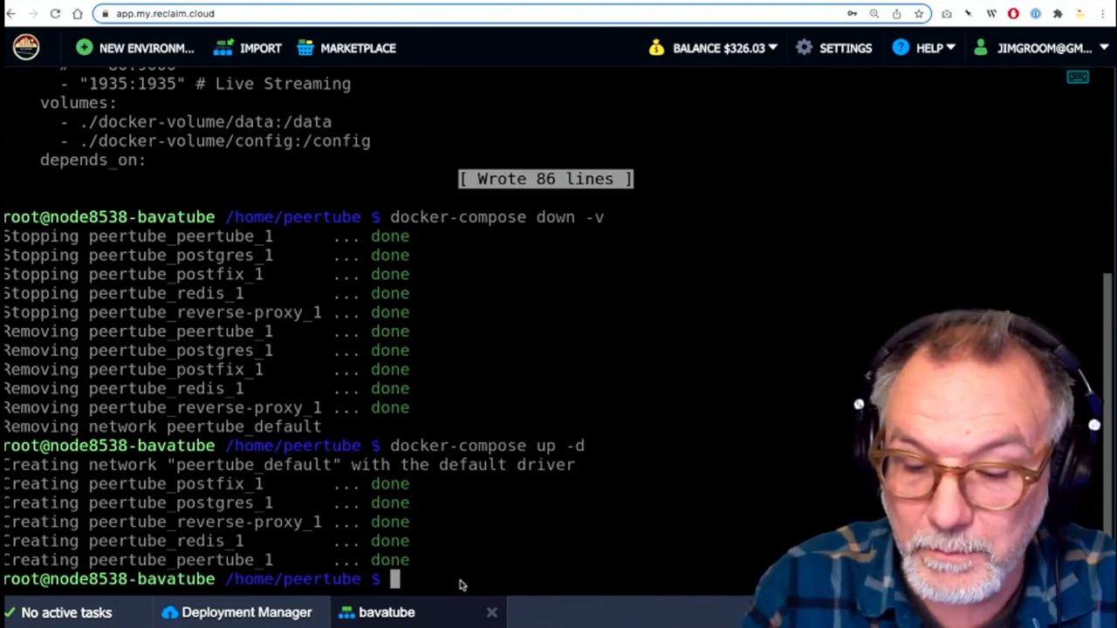
Reopen docker-compose.yml in nano.
text(nano docker-compose.yml)
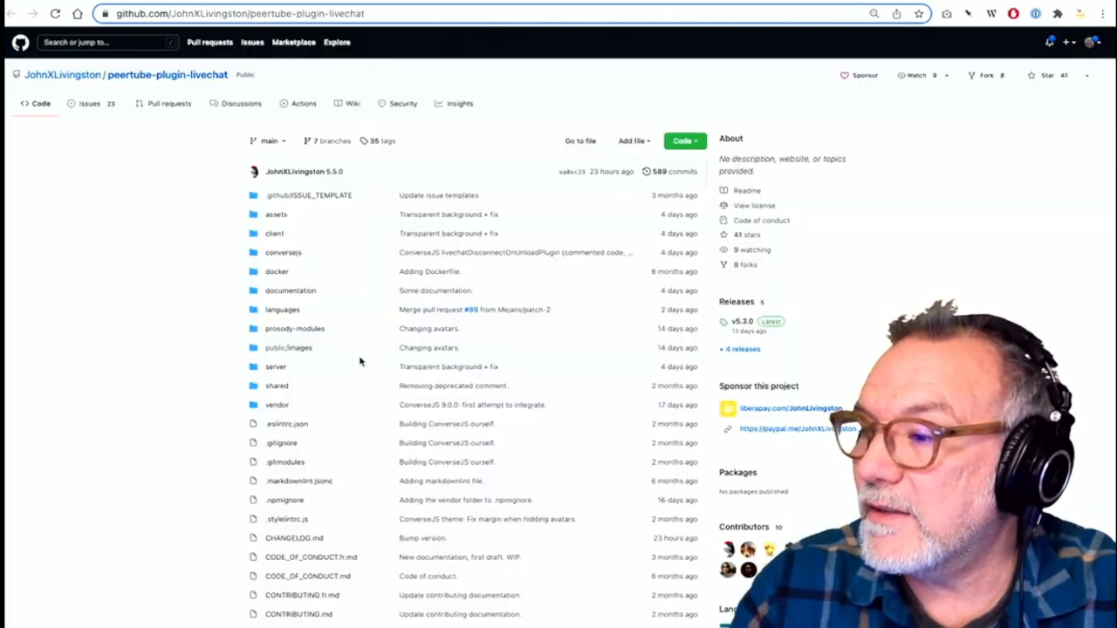
Follow the Installation guide to Prosody's Docker section and select the livechat image name.
scroll(down, 3)
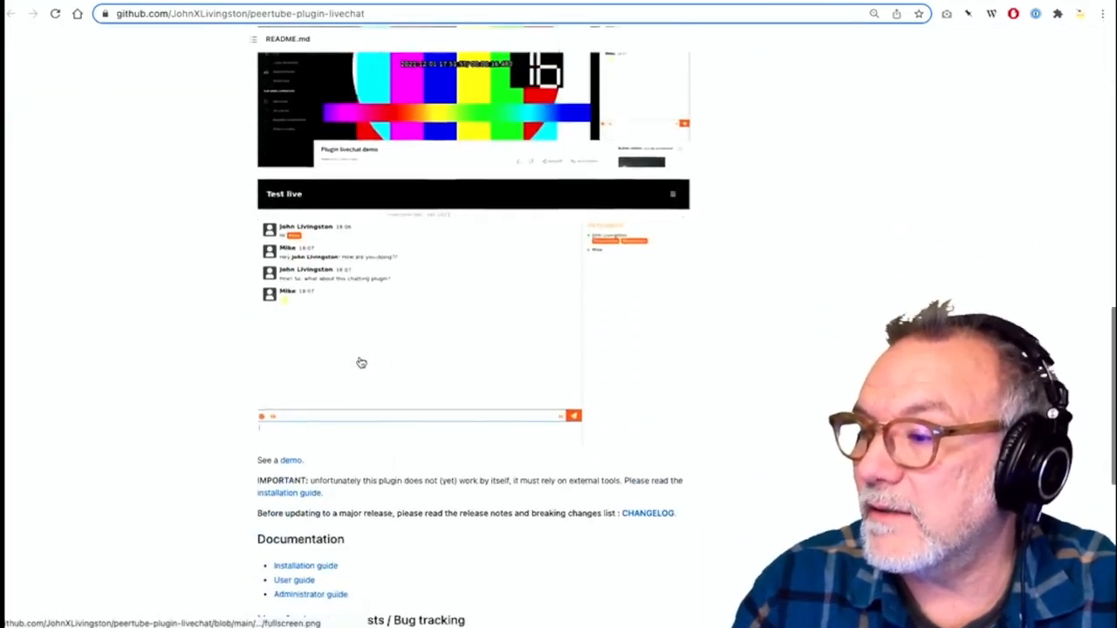
scroll(down, 3)
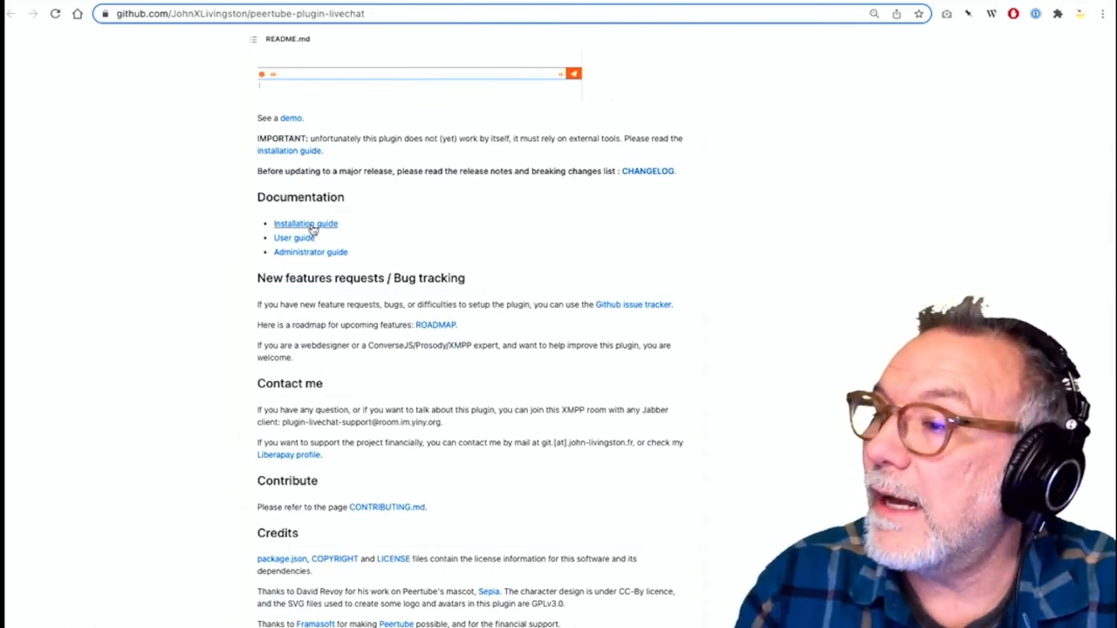
click(305, 223)
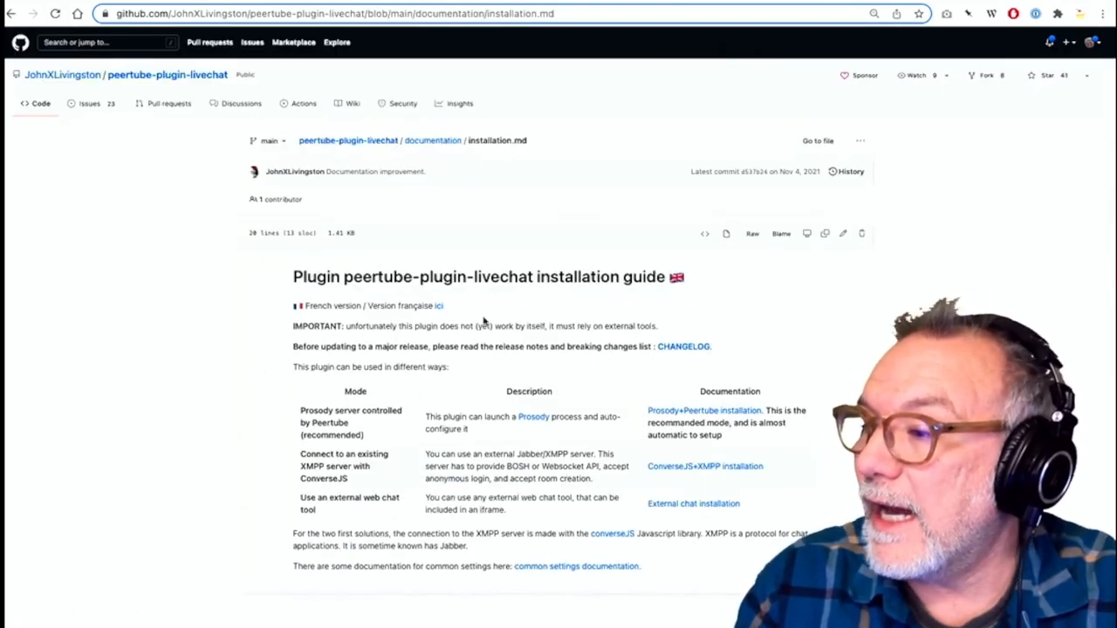
mouse_move(704, 410)
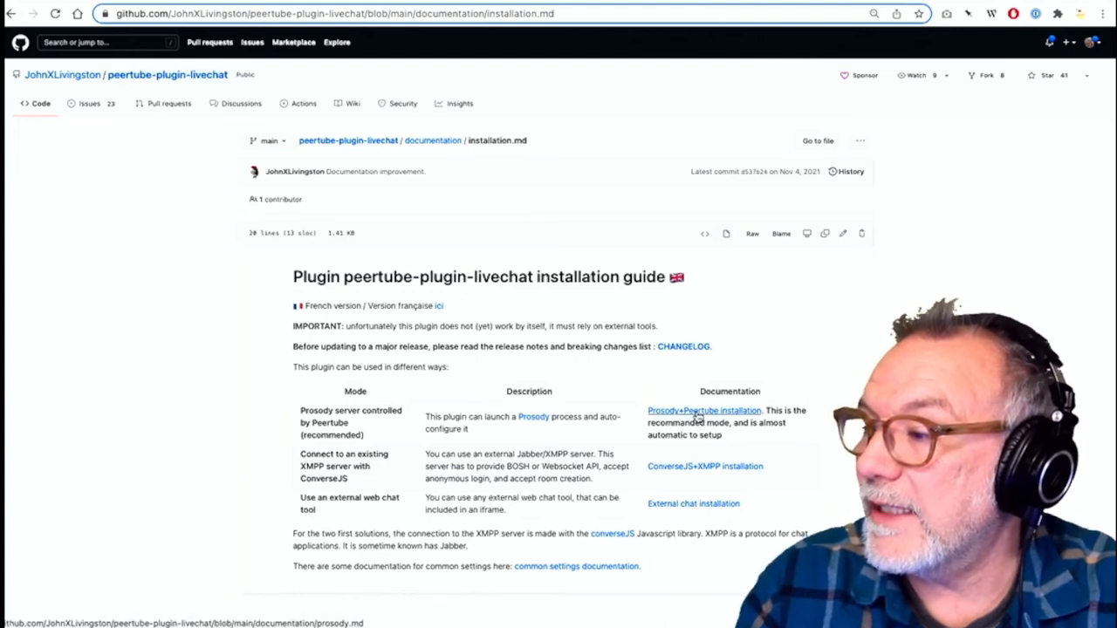
click(704, 410)
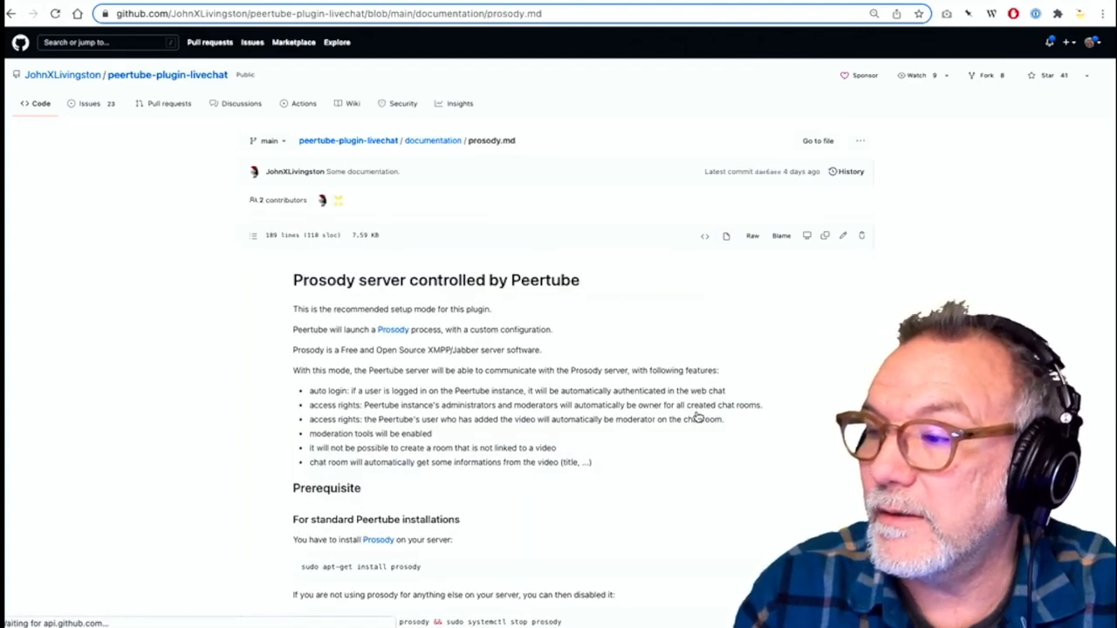
scroll(down, 3)
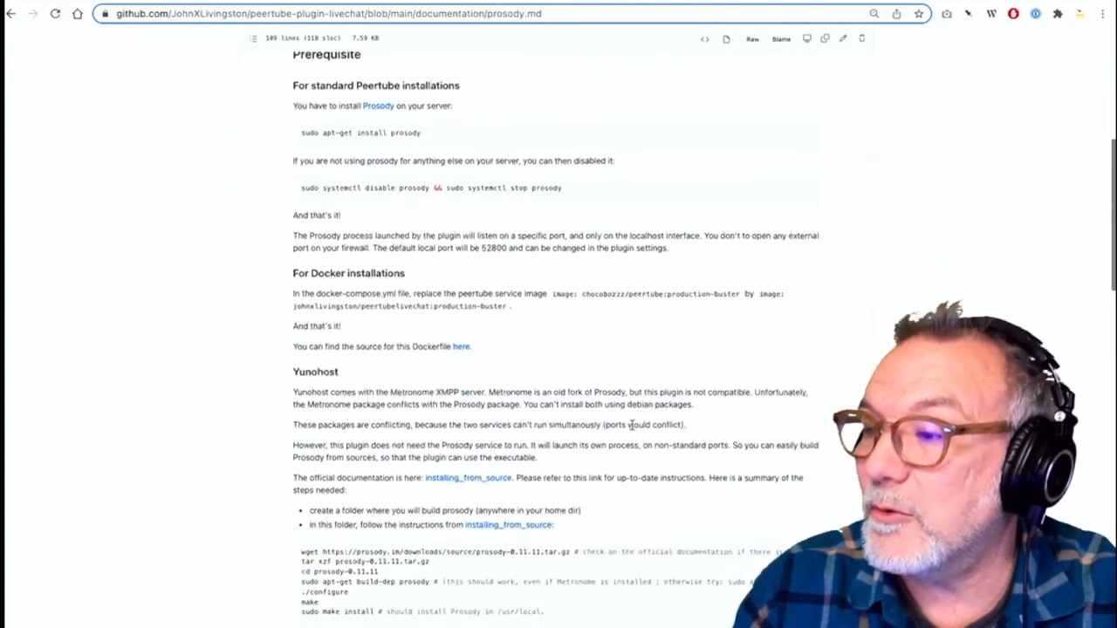
scroll(down, 3)
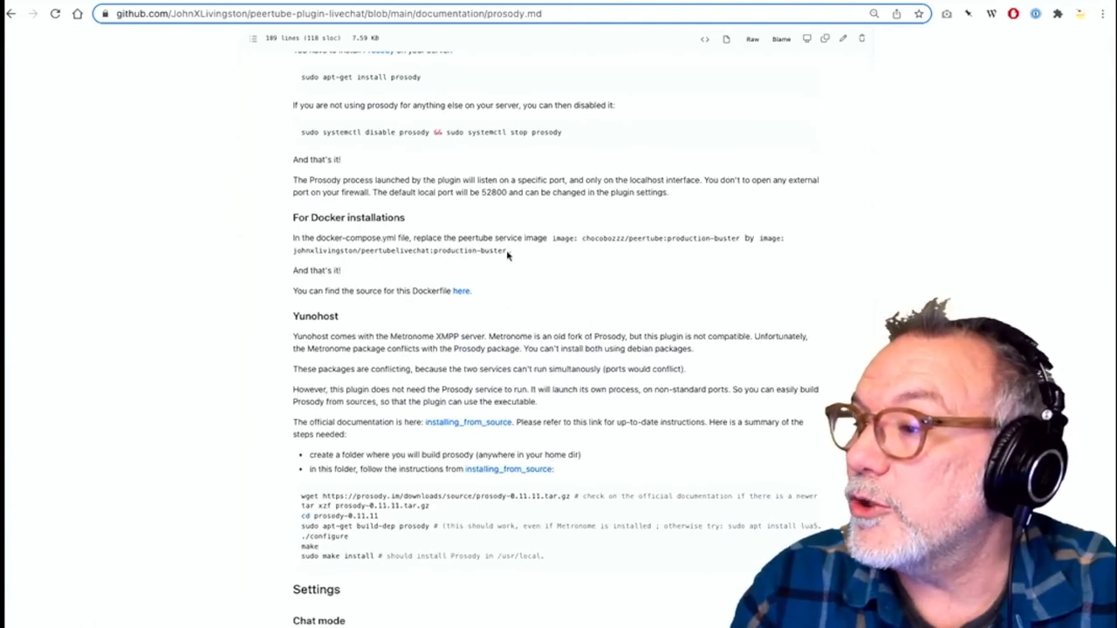
drag(293, 250, 506, 250)
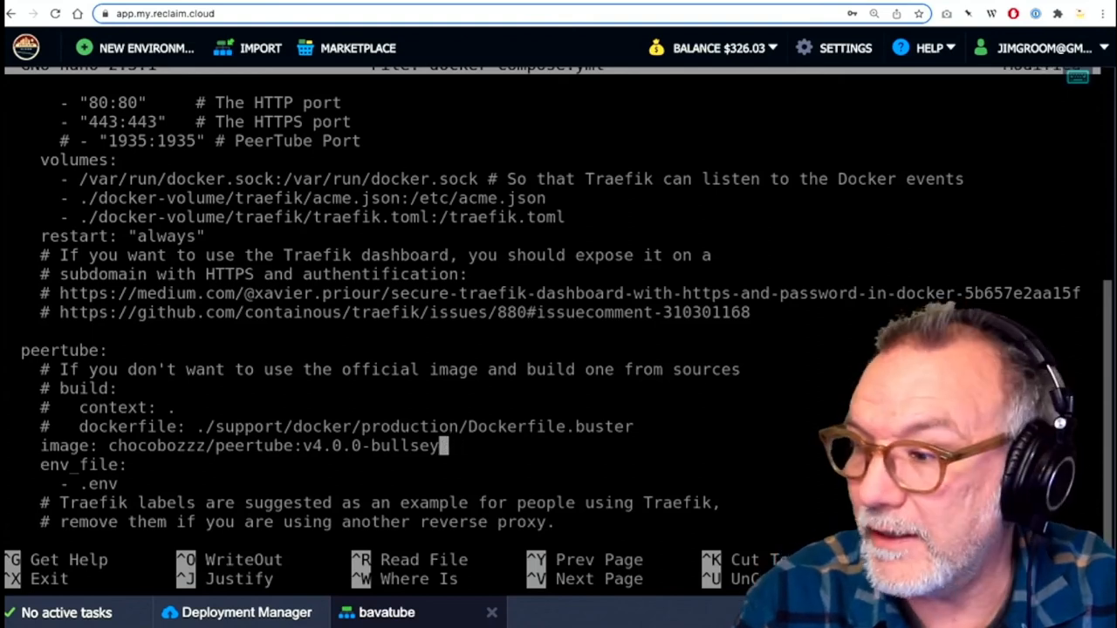
Swap v4.0.0-bullseye for johnxlivingston/peertubelivechat:production-buster and write out docker-compose.yml.
key(BackSpace)
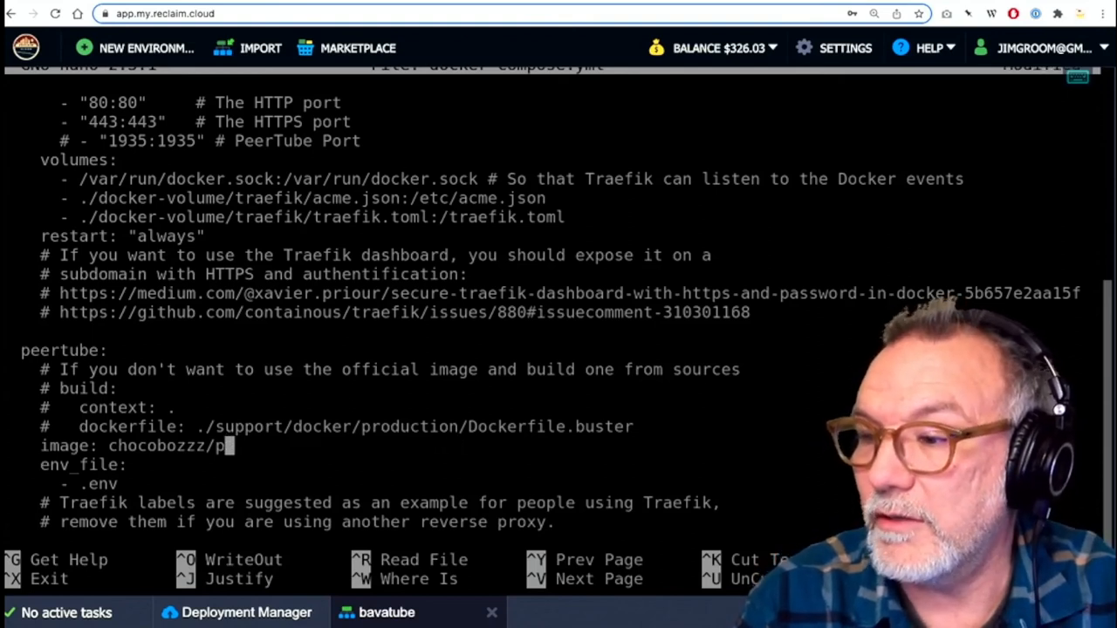
key(Backspace)
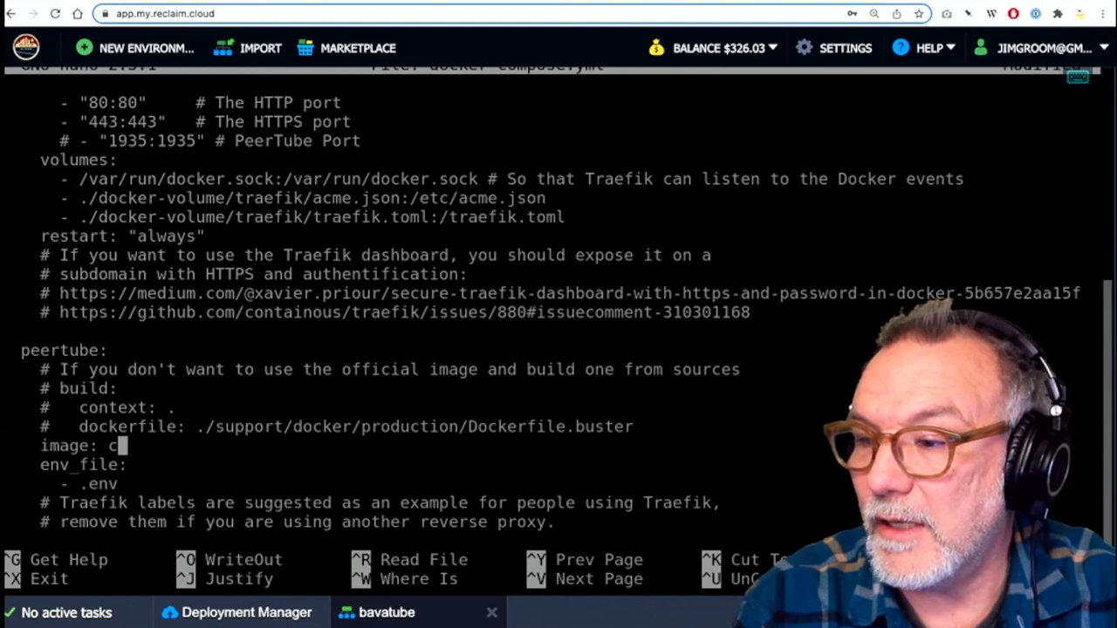
text(johnxlivingston/peertubelivechat:production-buster)
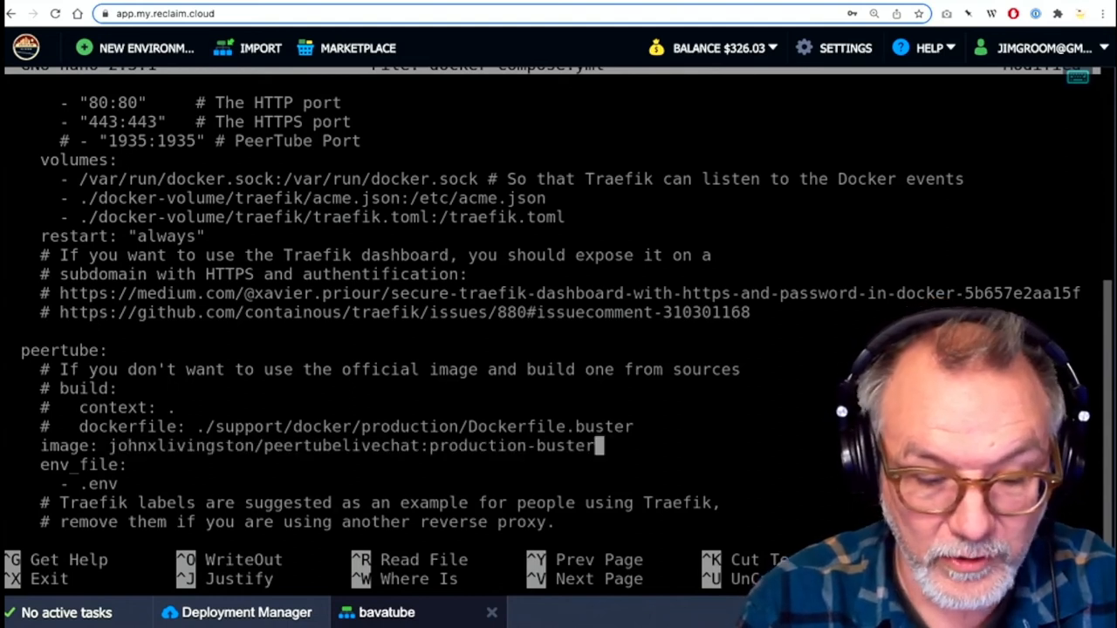
key(ctrl+o)
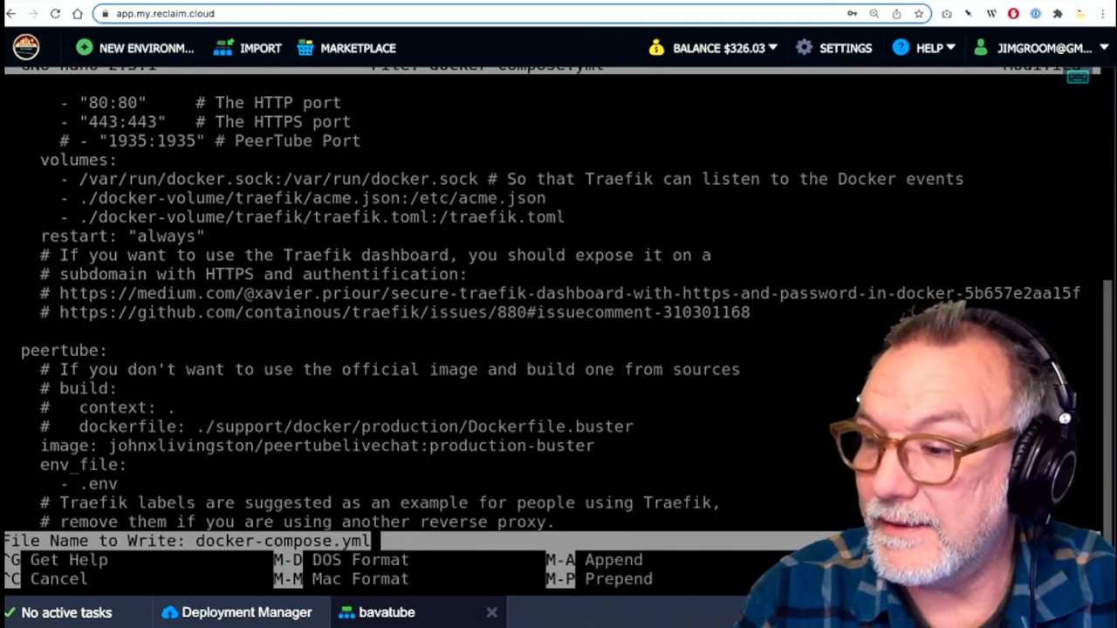
key(Enter)
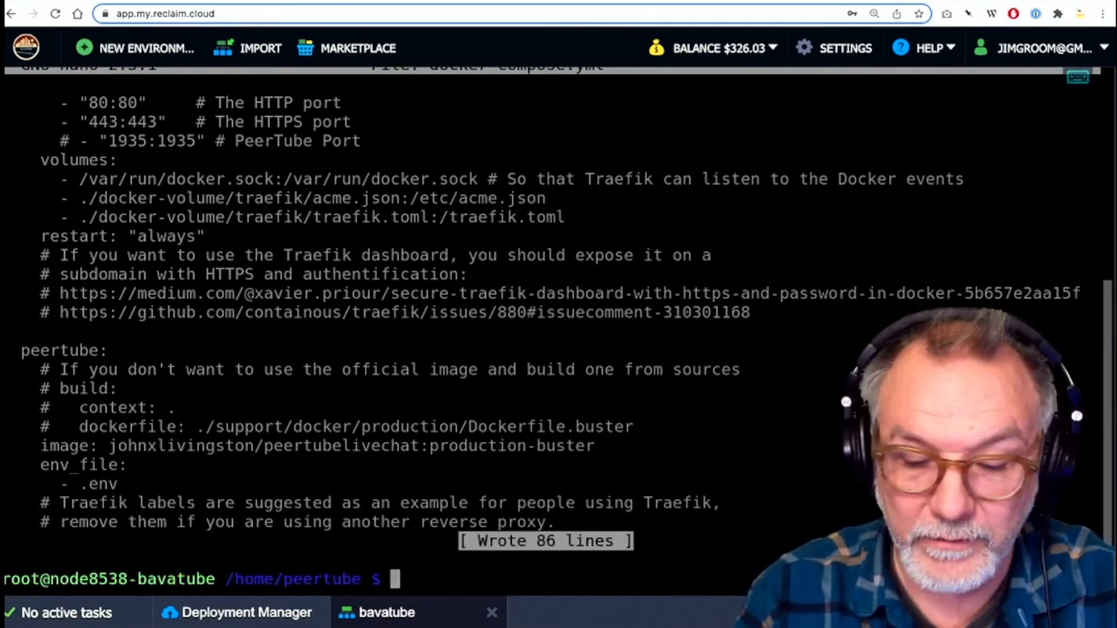
Bring the PeerTube containers back up on the livechat image with docker-compose up -d.
text(docker-compose up -d)
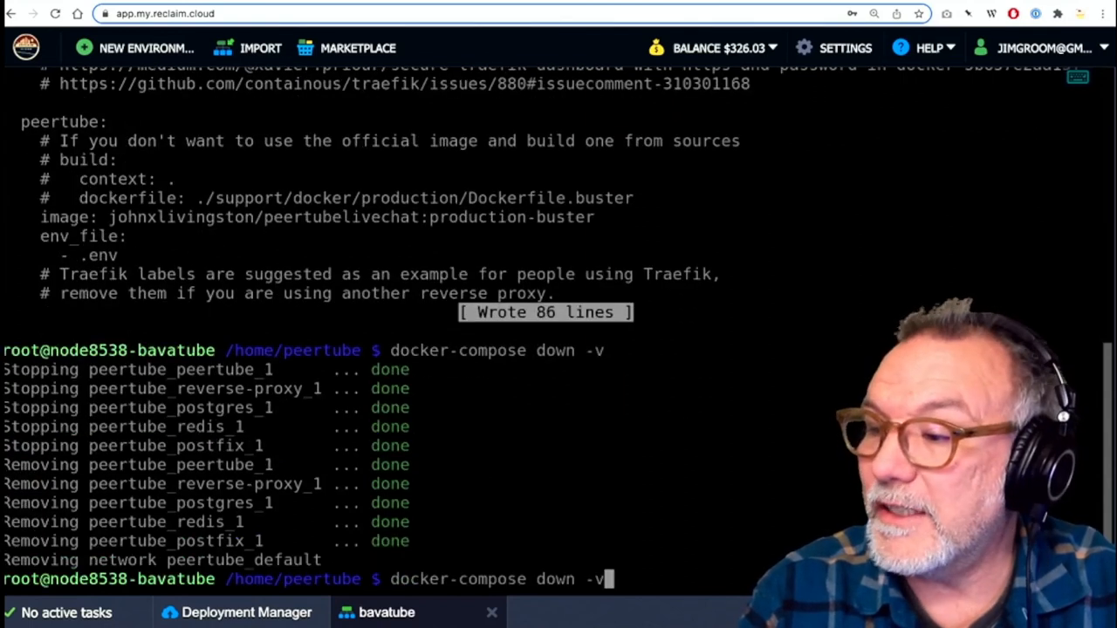
text(docker-compose up -d)
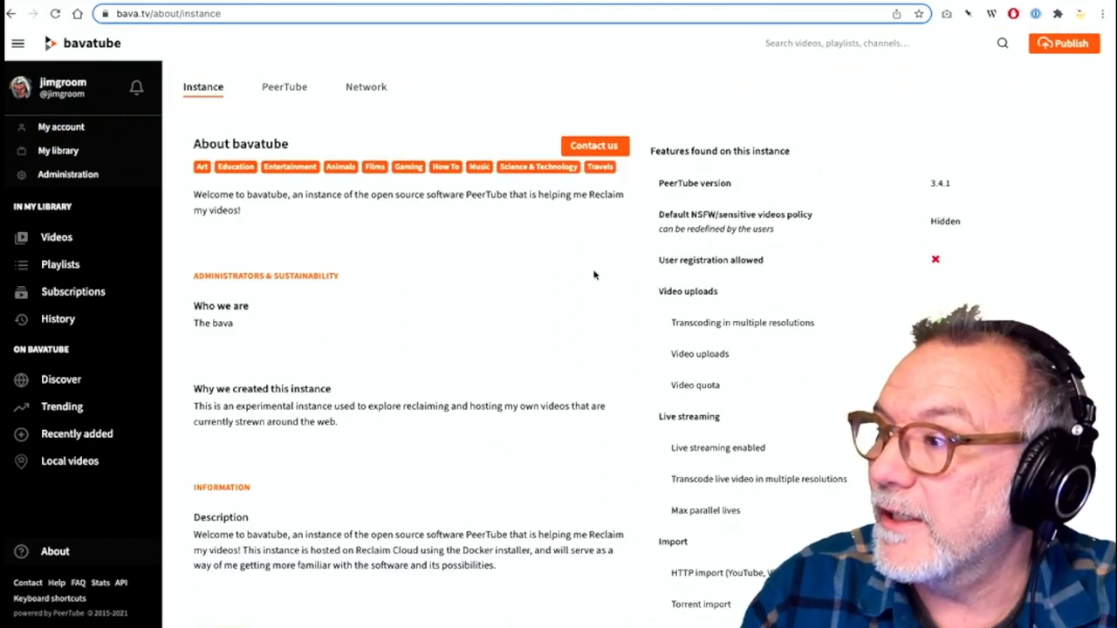
mouse_move(969, 186)
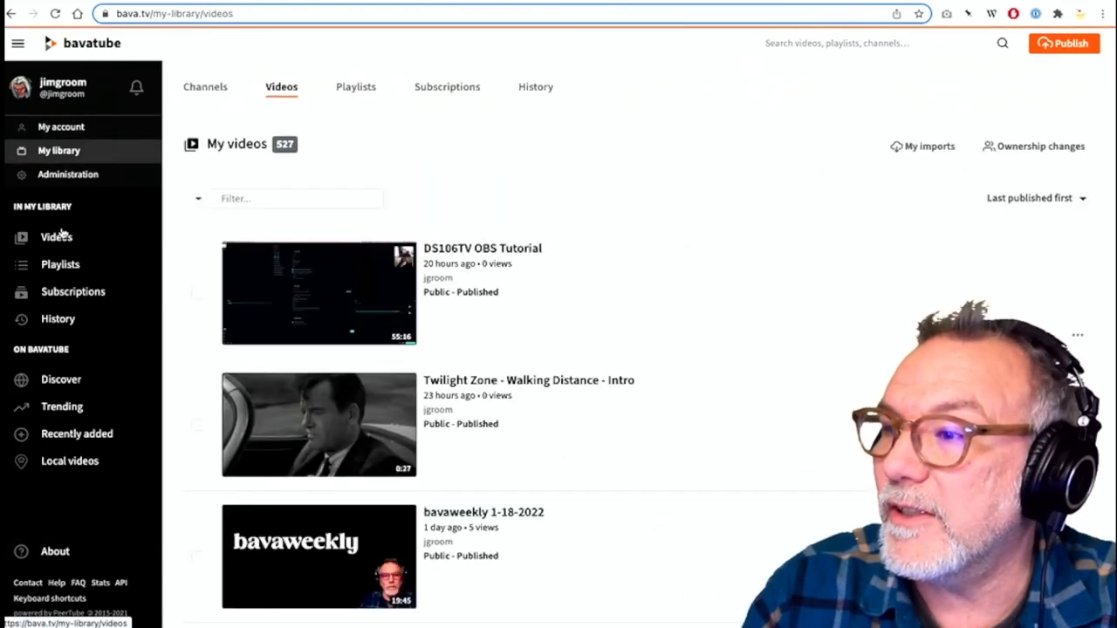
mouse_move(68, 173)
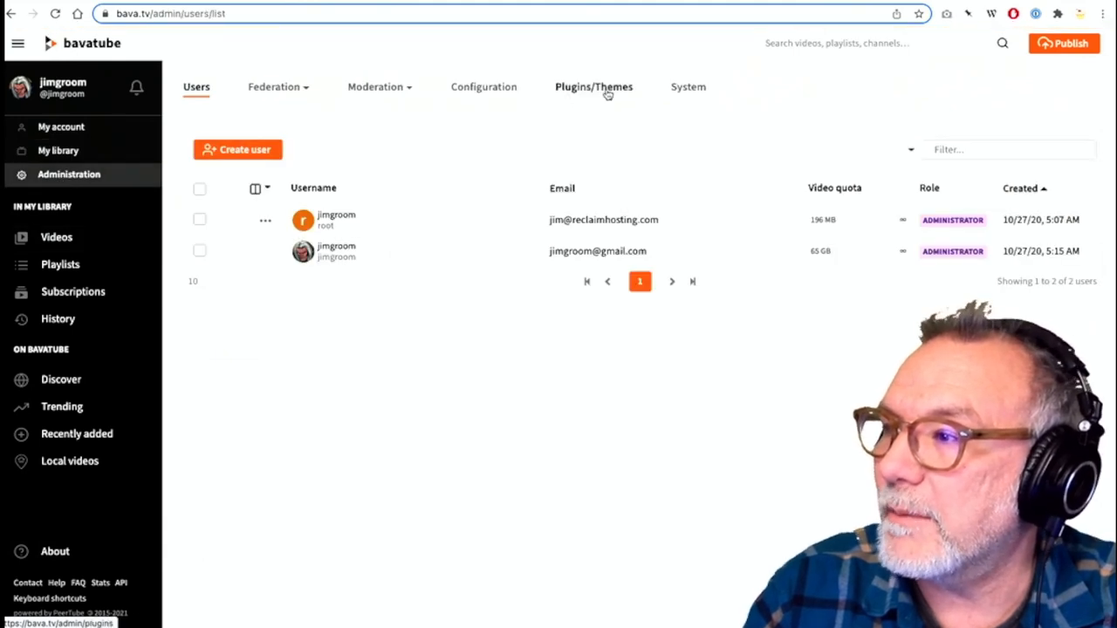
Go to the installed Plugins/Themes list and scroll down to the livechat plugin's settings.
click(593, 87)
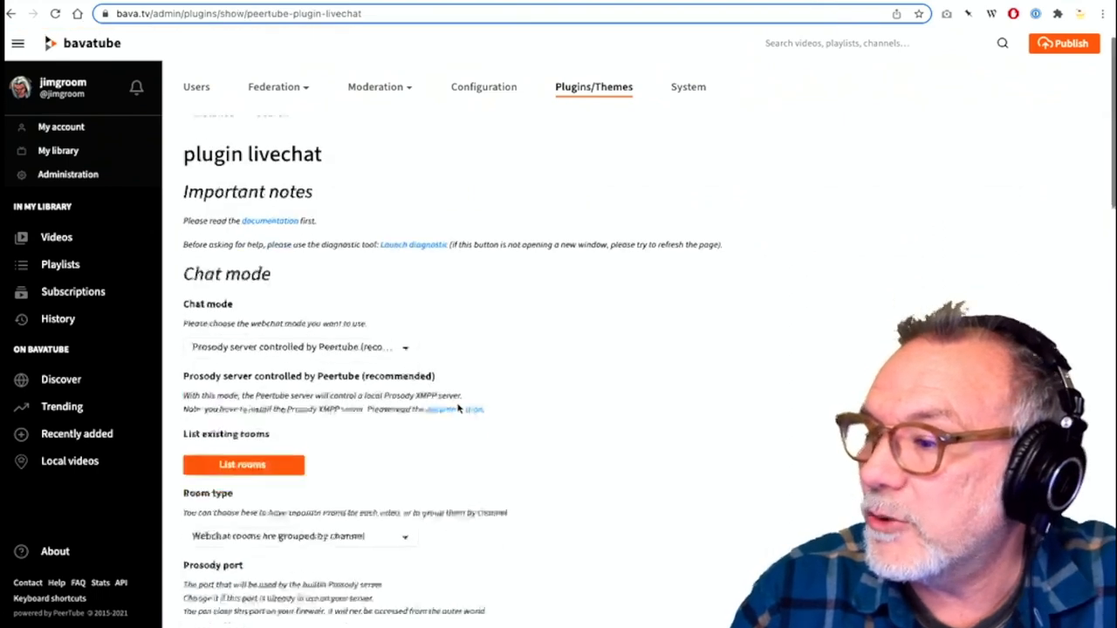
scroll(down, 3)
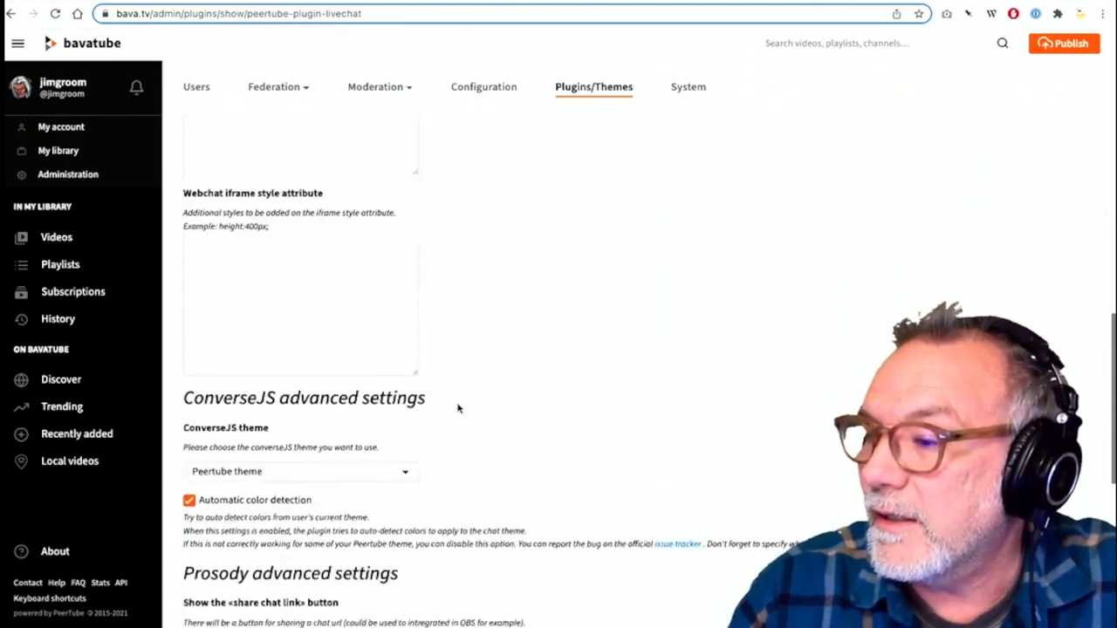
scroll(down, 3)
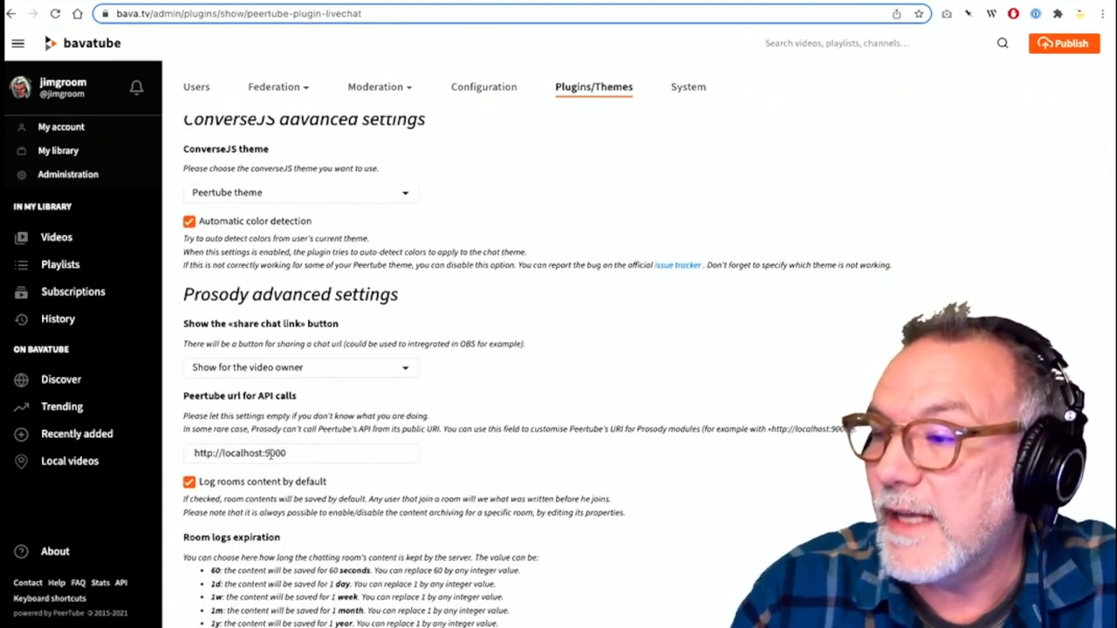